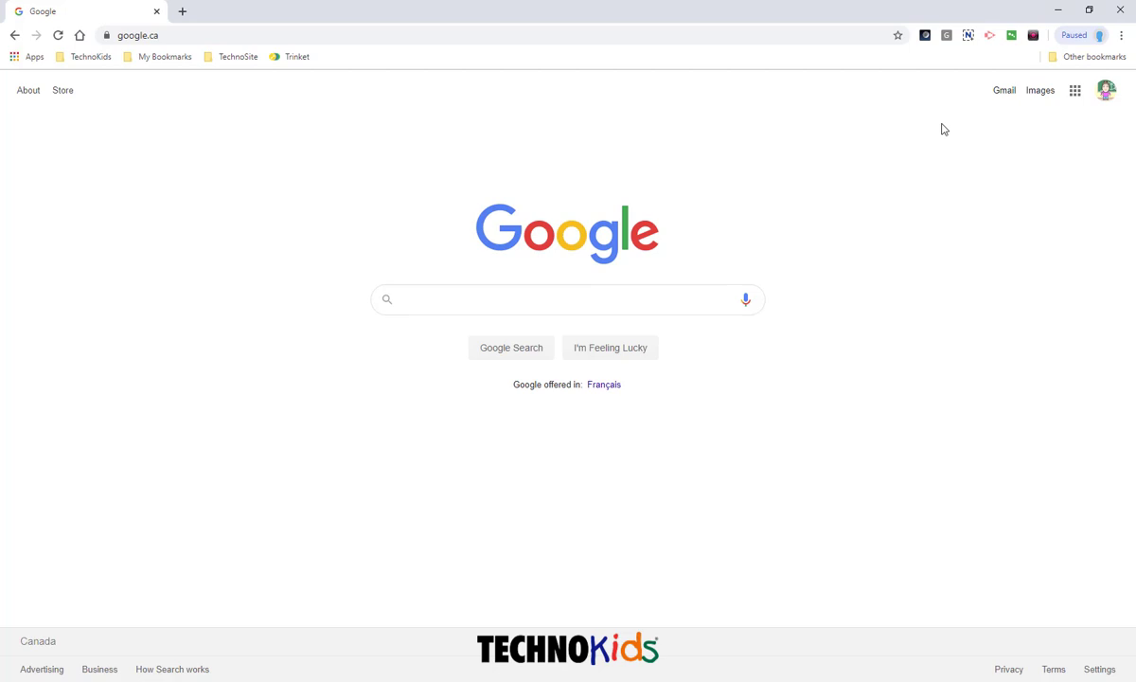
mouse_move(1076, 108)
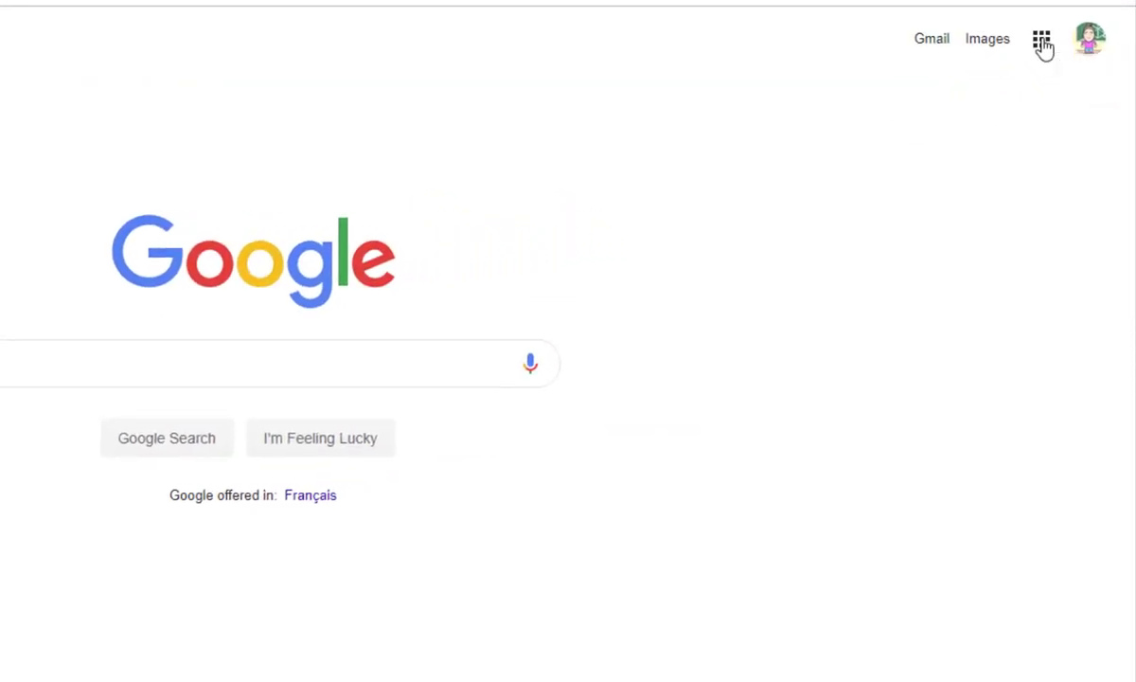
Step: Show the Google apps list from the Google Search home page and look through it
click(1042, 38)
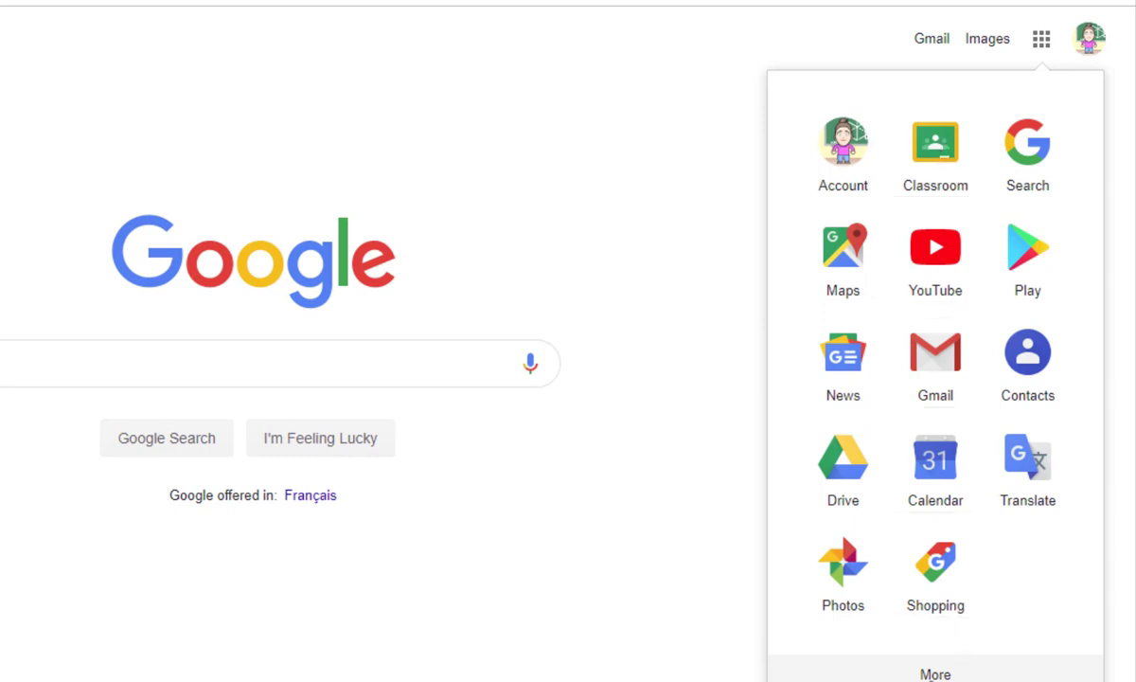
scroll(down, 3)
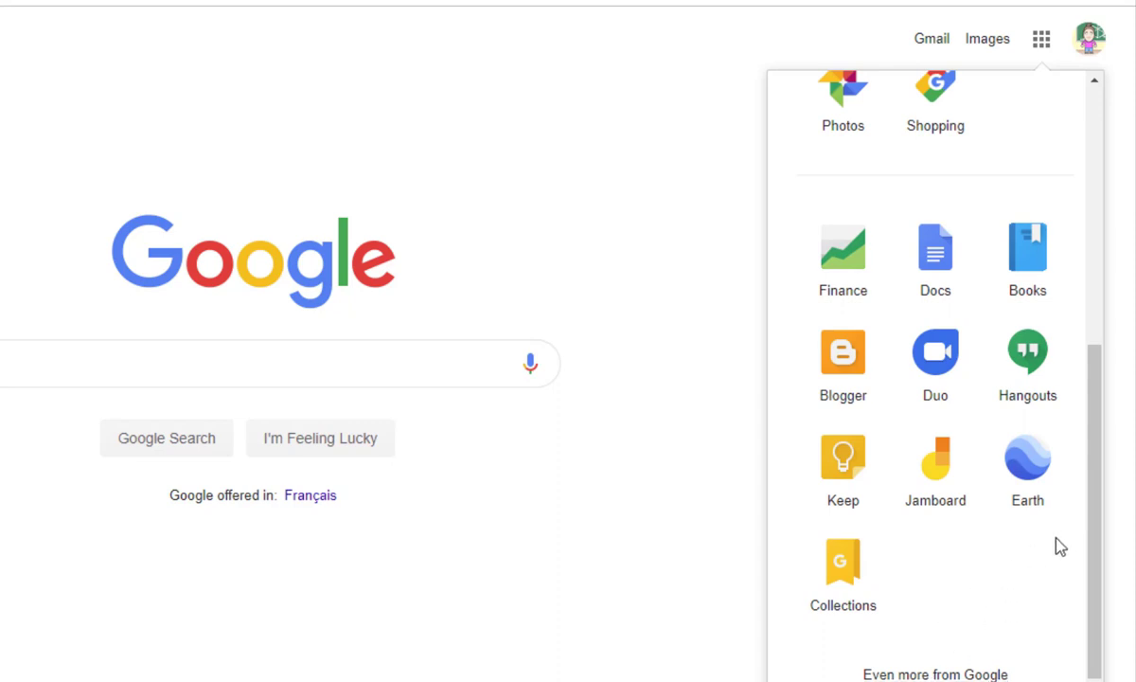
scroll(up, 3)
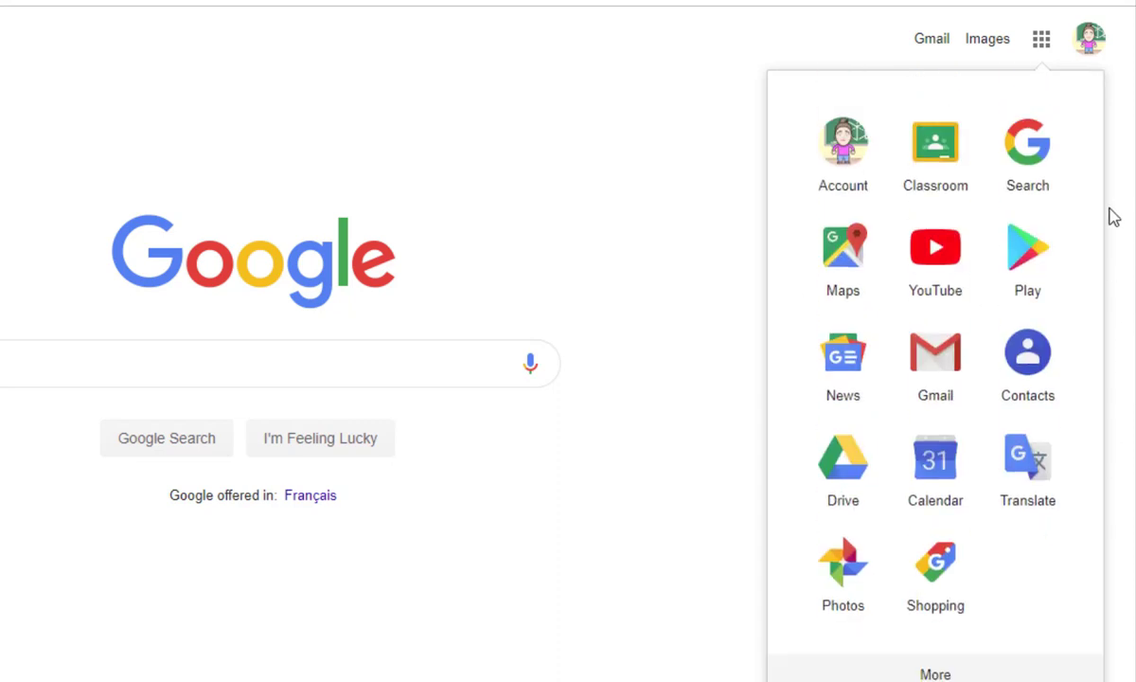
mouse_move(936, 152)
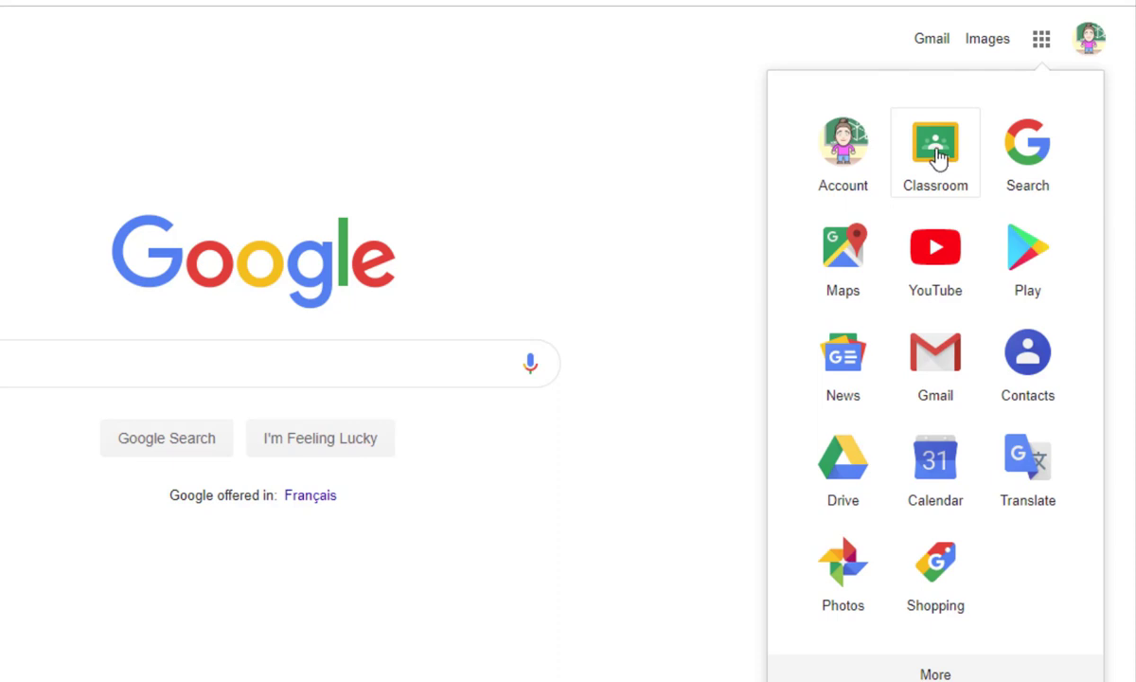
Step: Go to Classroom, enter the STEM class and show its Classwork page with the Candy topic
click(935, 151)
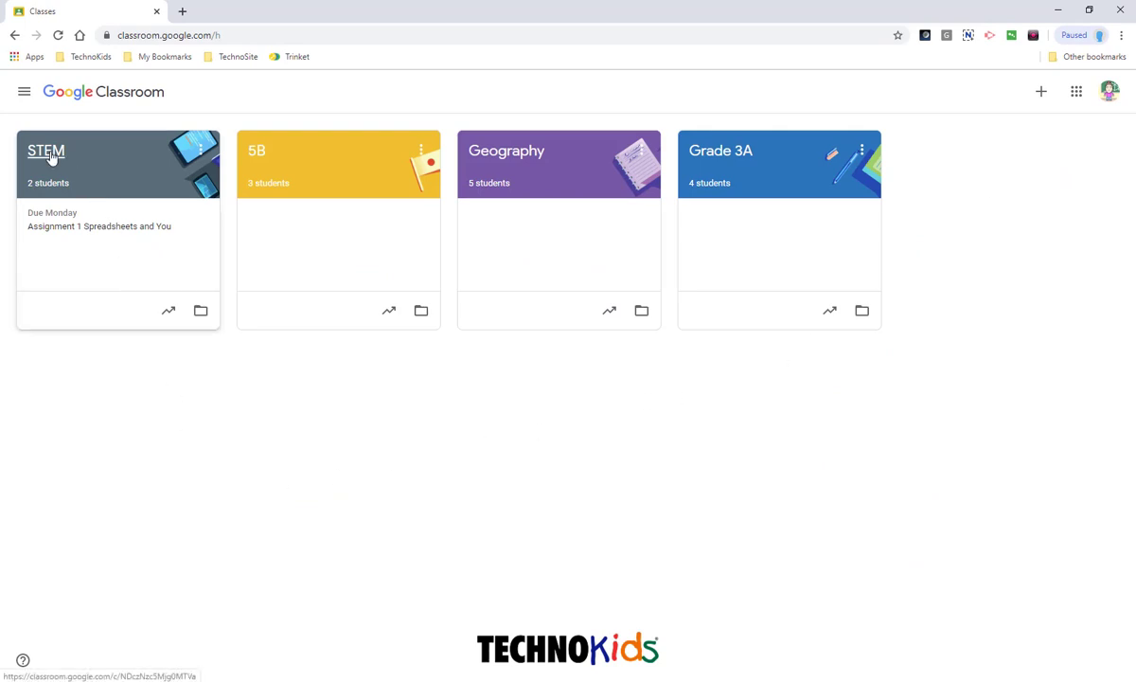
click(45, 152)
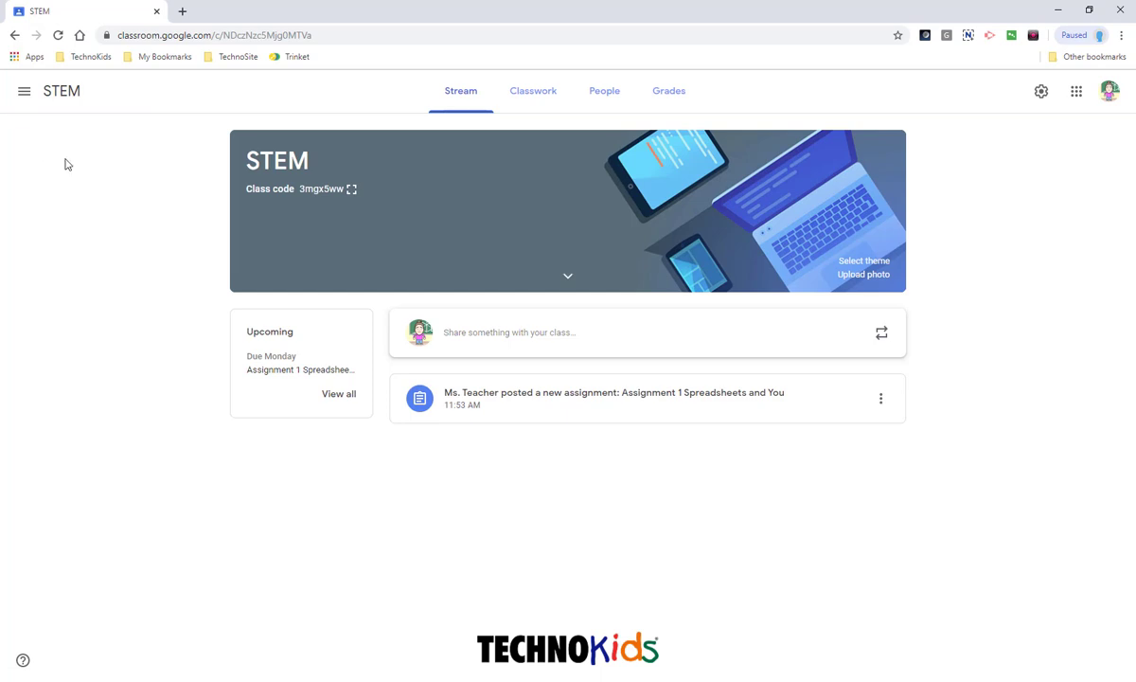
click(533, 91)
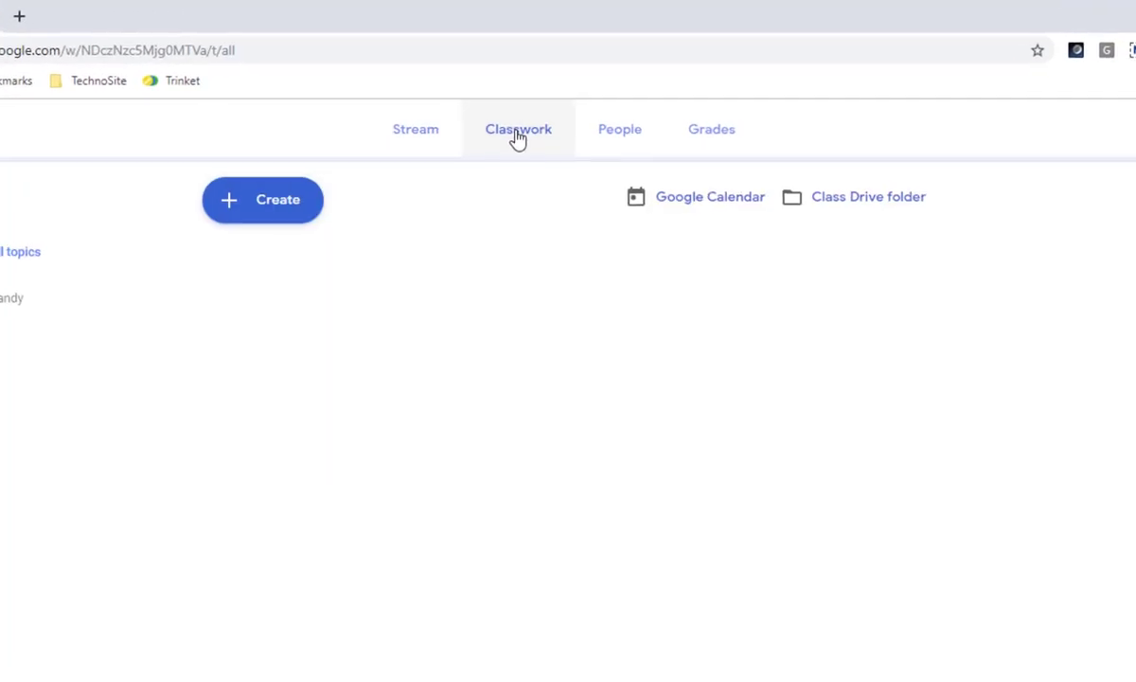
click(519, 129)
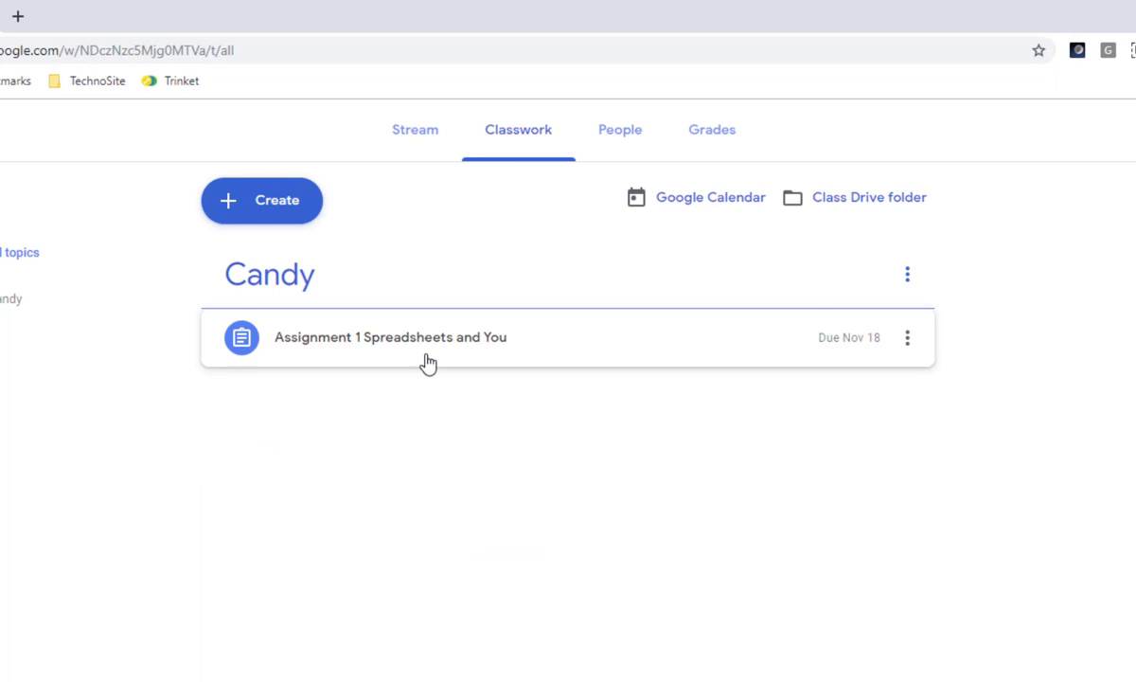
mouse_move(868, 197)
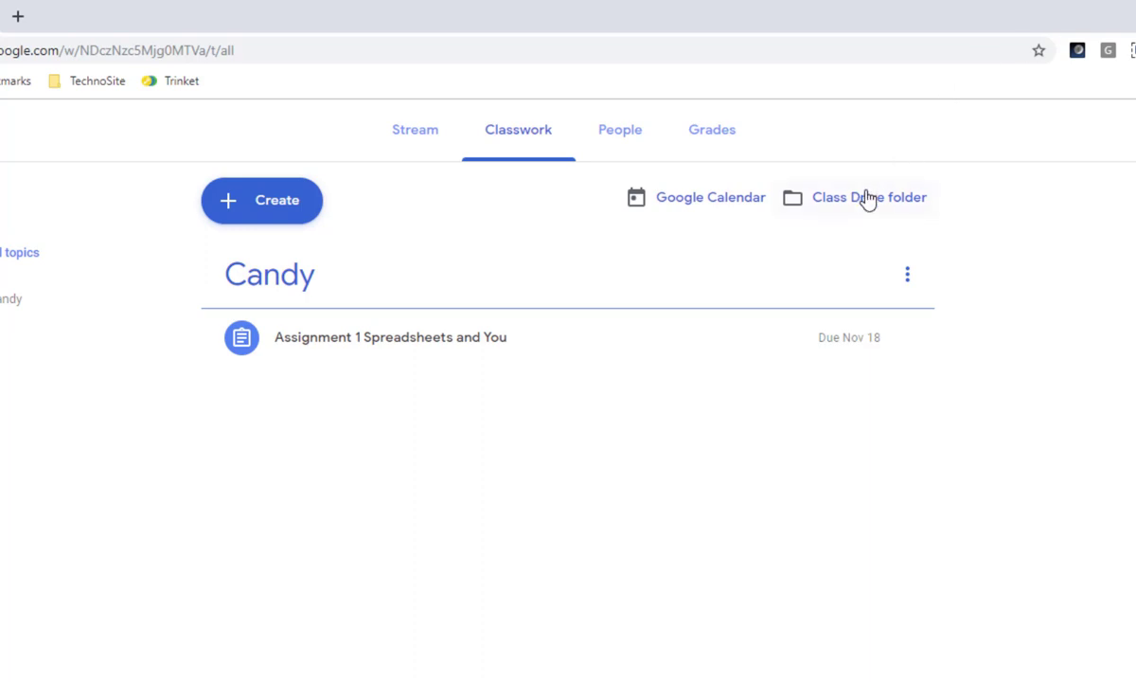
Step: From the class Drive folder, go into Candy and then its workbook folder of assignment PDFs
click(868, 197)
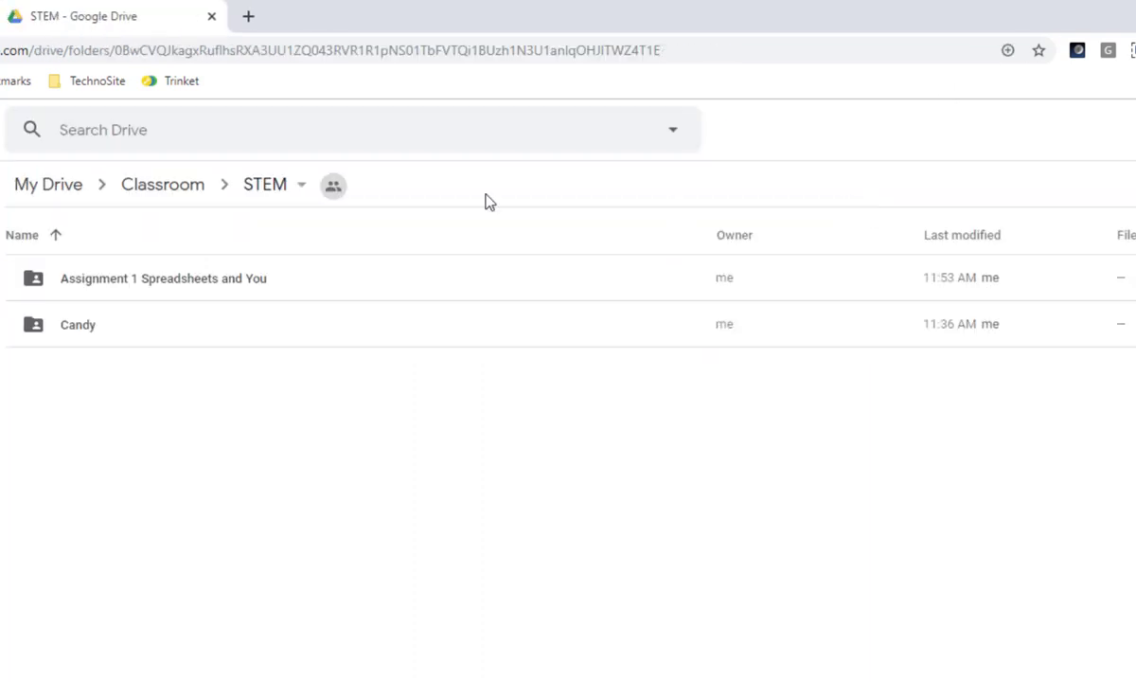
mouse_move(83, 333)
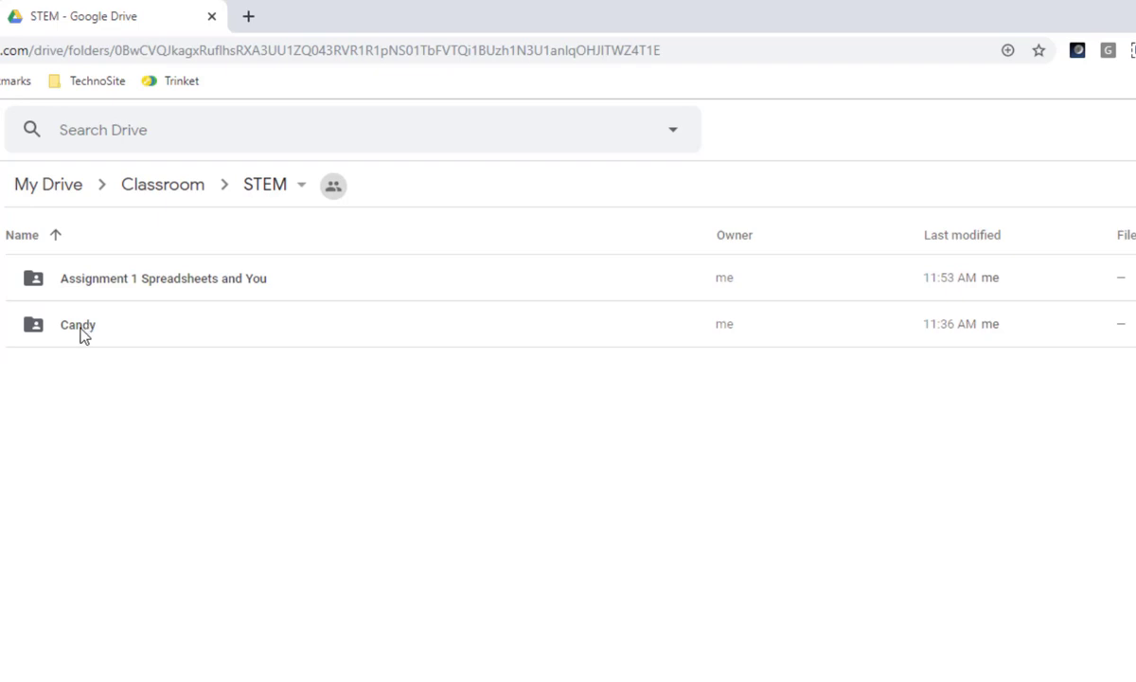
double_click(76, 324)
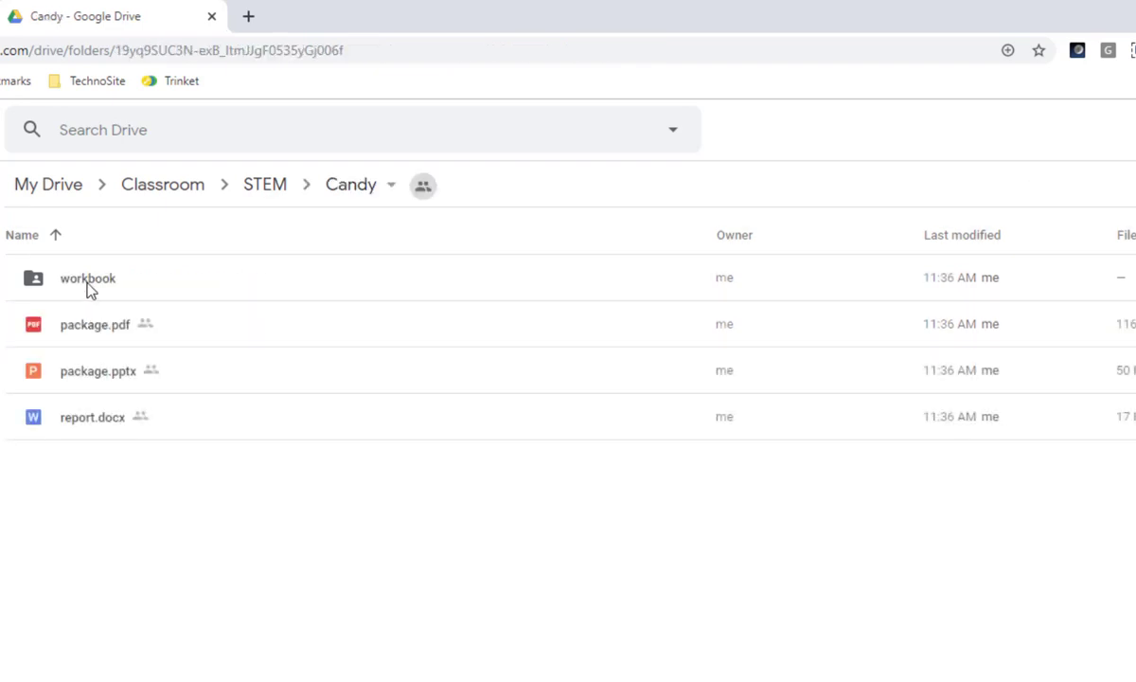
double_click(87, 277)
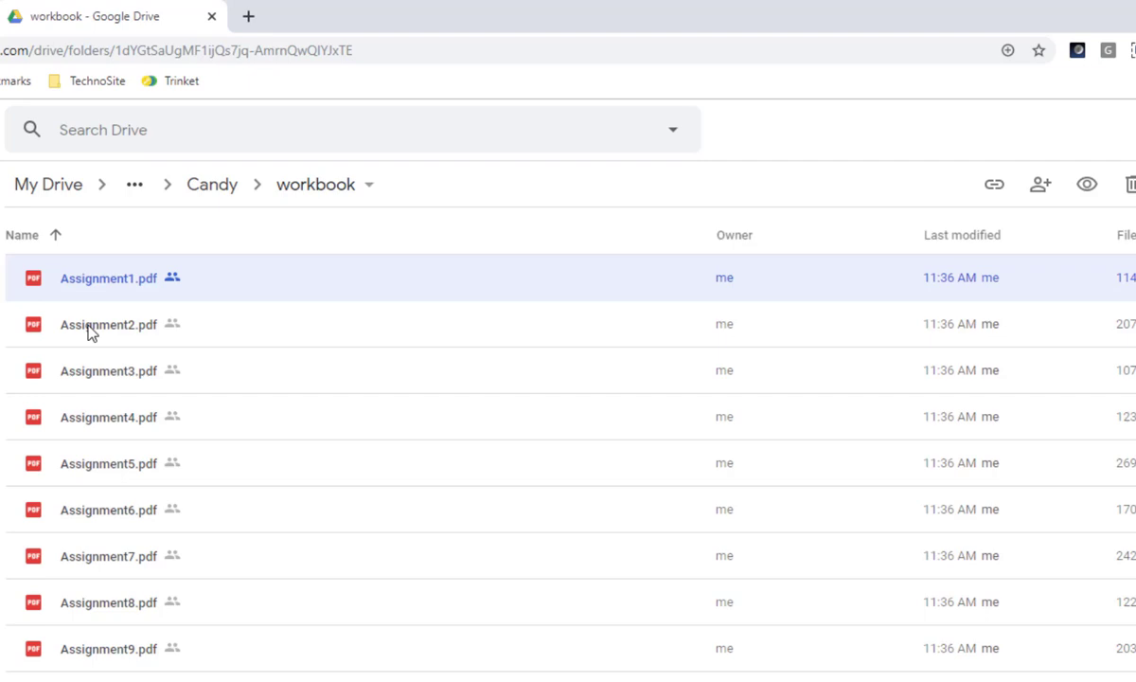
mouse_move(113, 470)
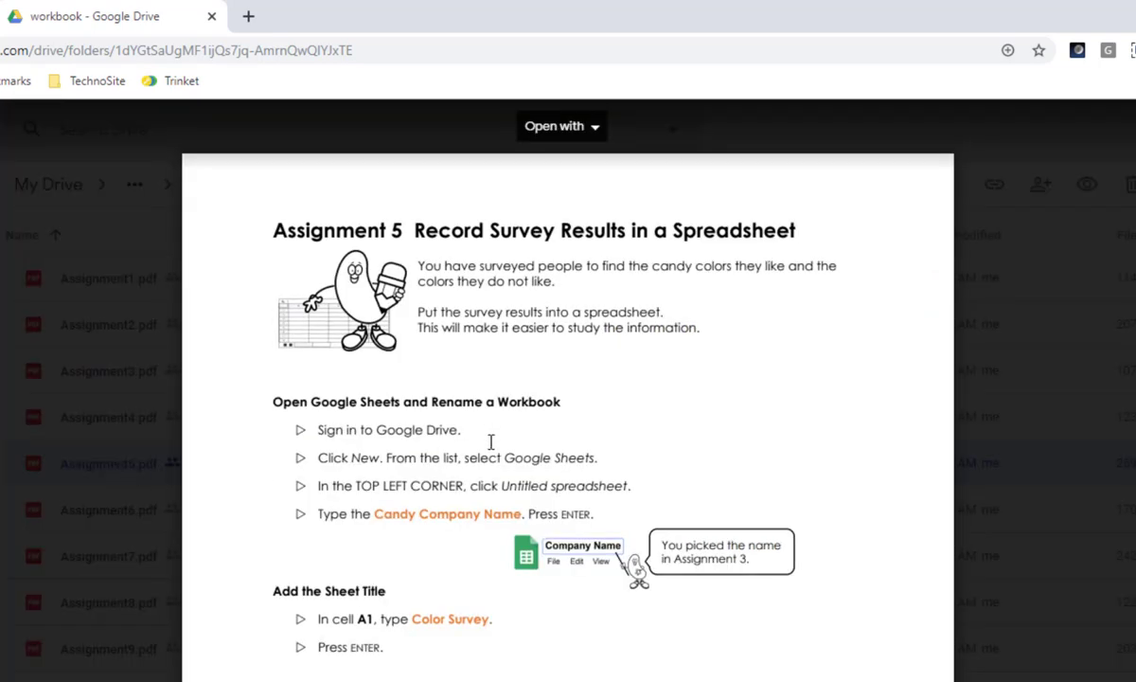
mouse_move(534, 235)
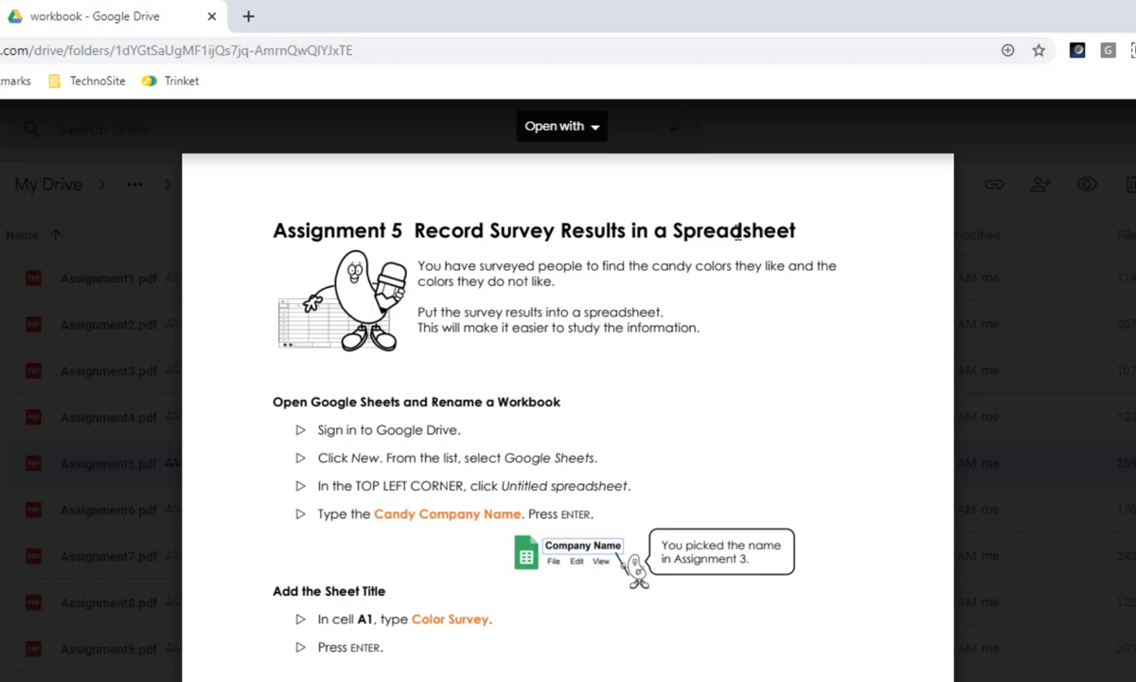
mouse_move(540, 477)
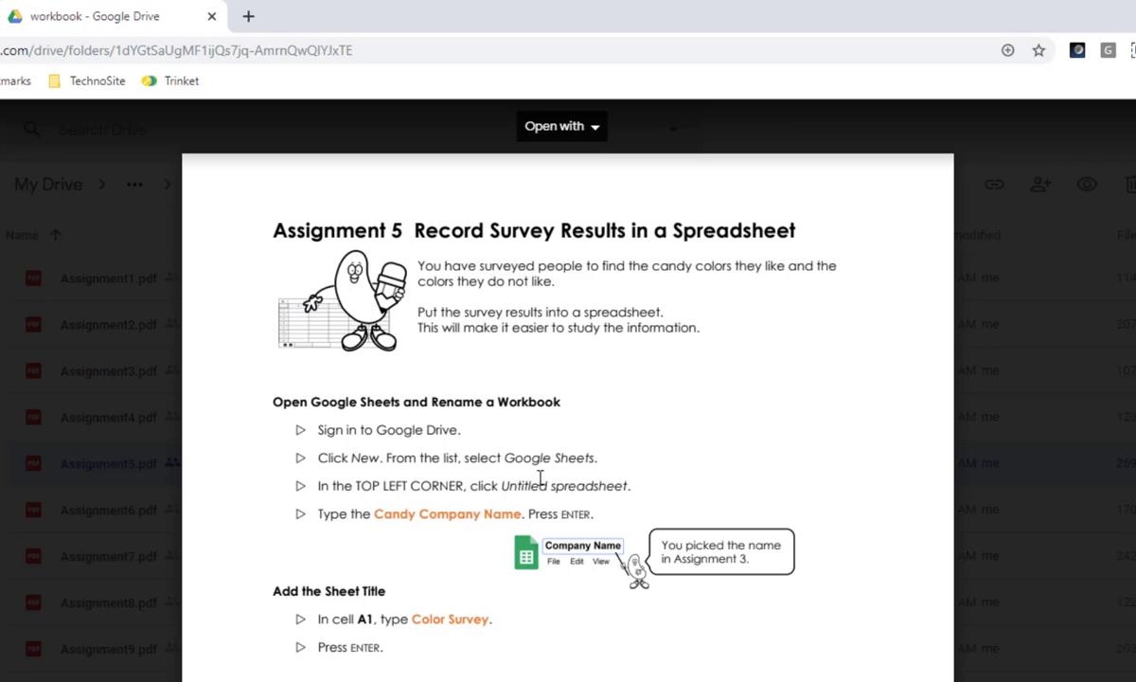
mouse_move(519, 464)
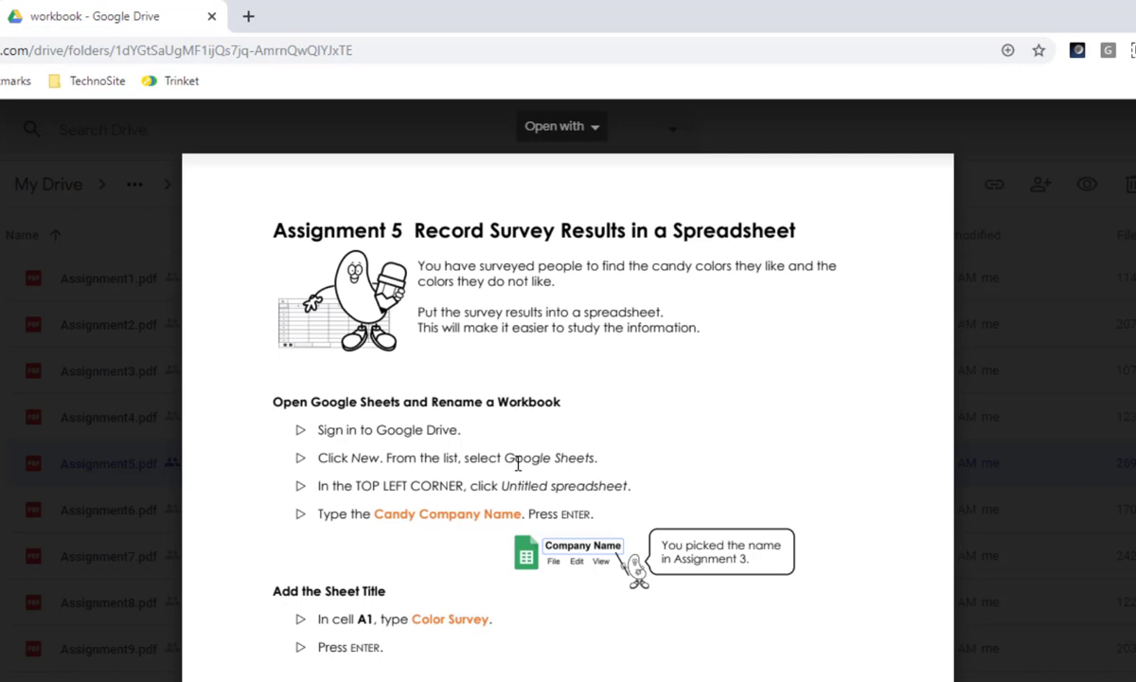
mouse_move(651, 515)
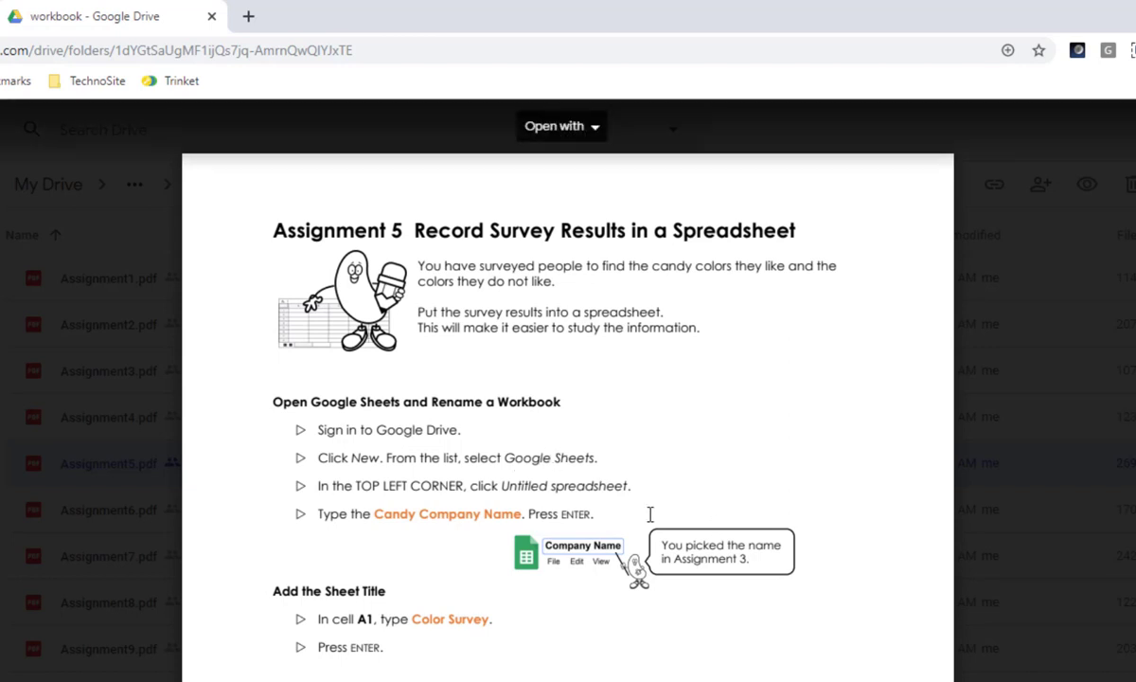
Step: Read through the Assignment 5 PDF's survey spreadsheet instructions and return toward the top
scroll(down, 3)
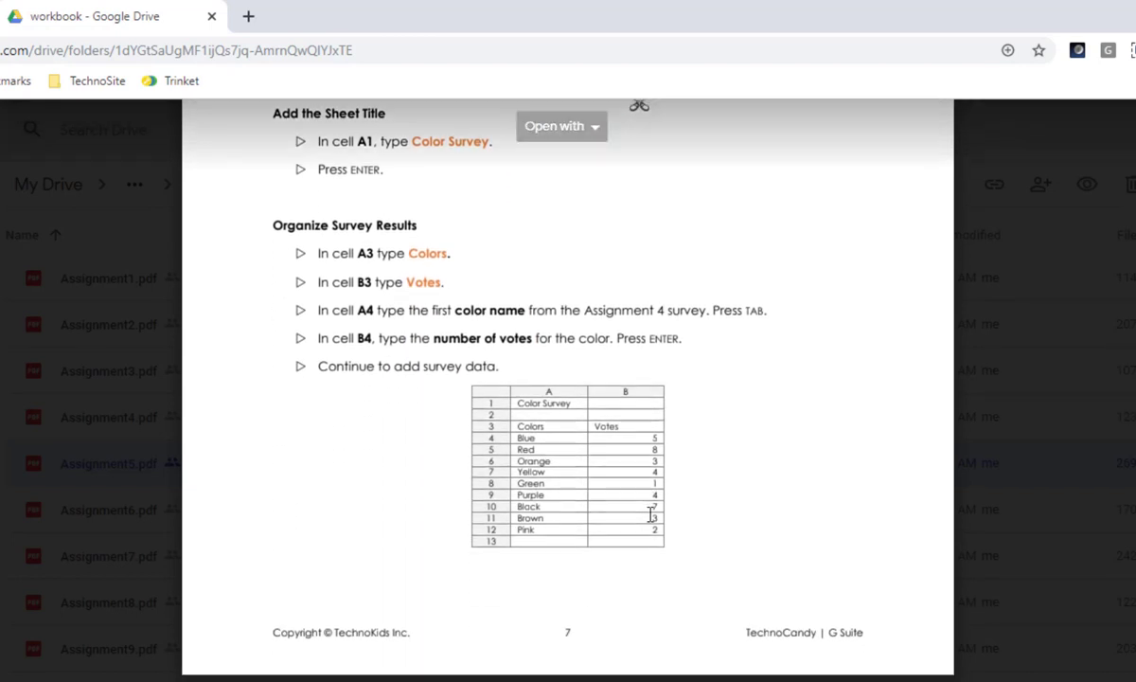
scroll(down, 3)
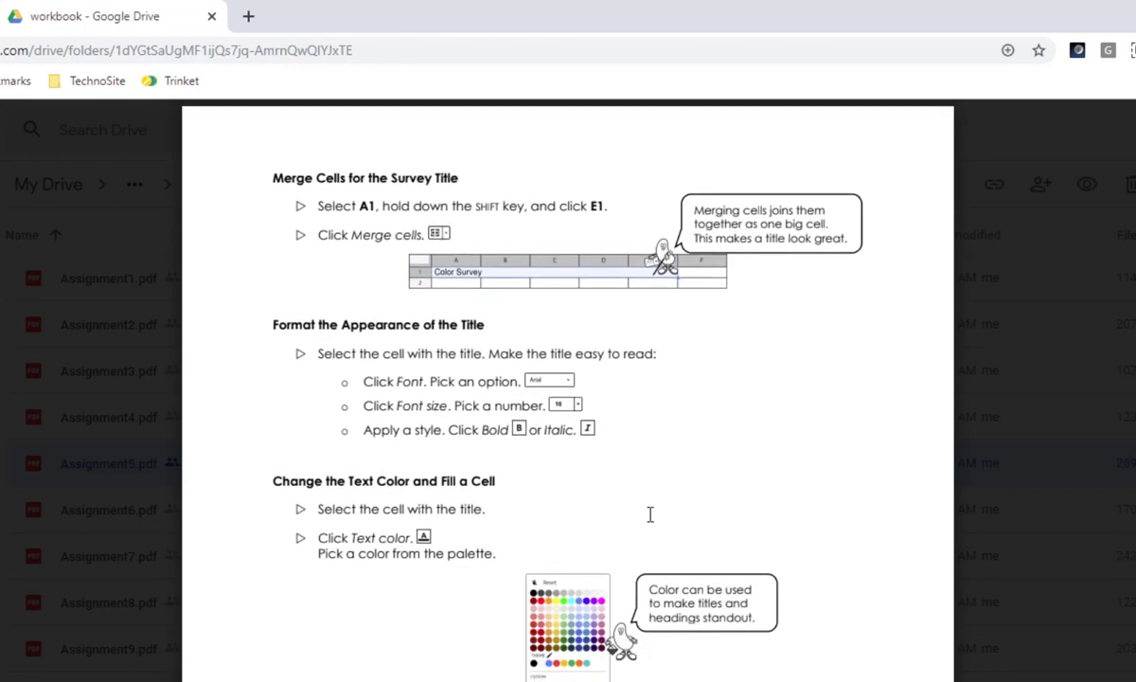
scroll(down, 3)
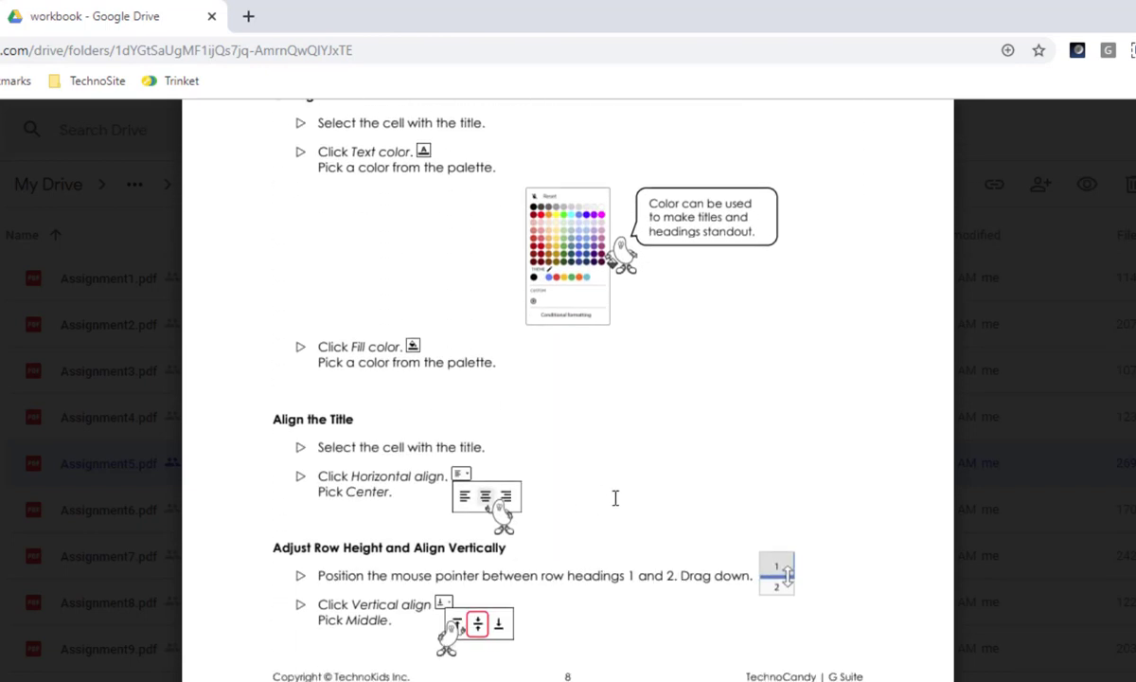
scroll(down, 3)
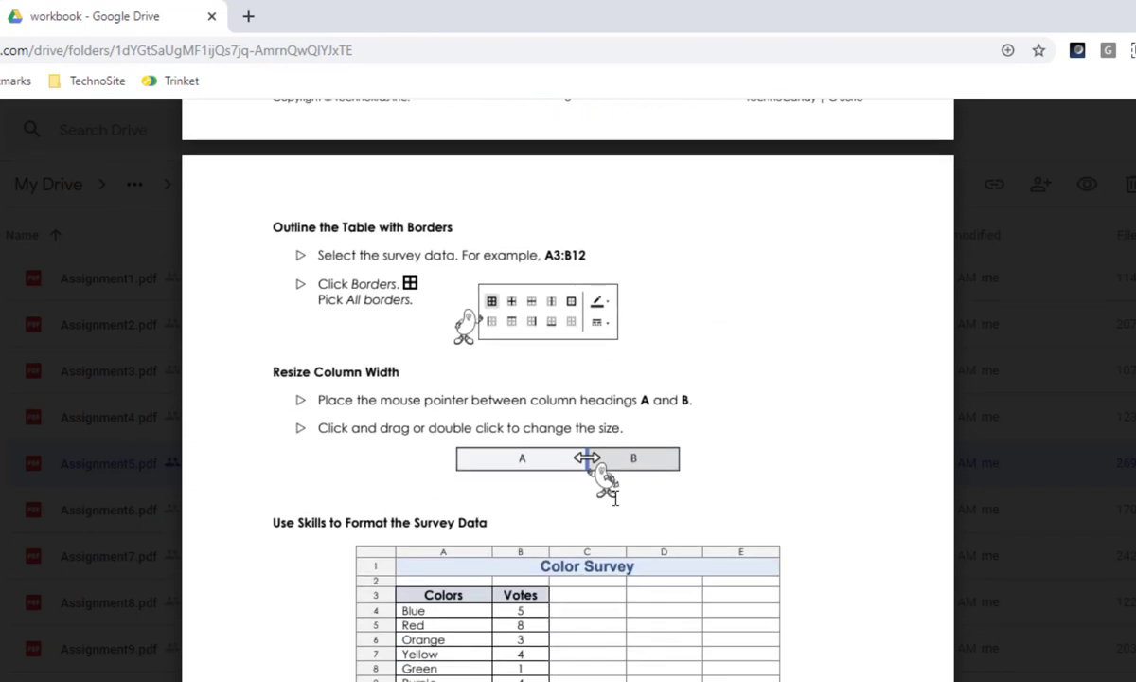
scroll(down, 3)
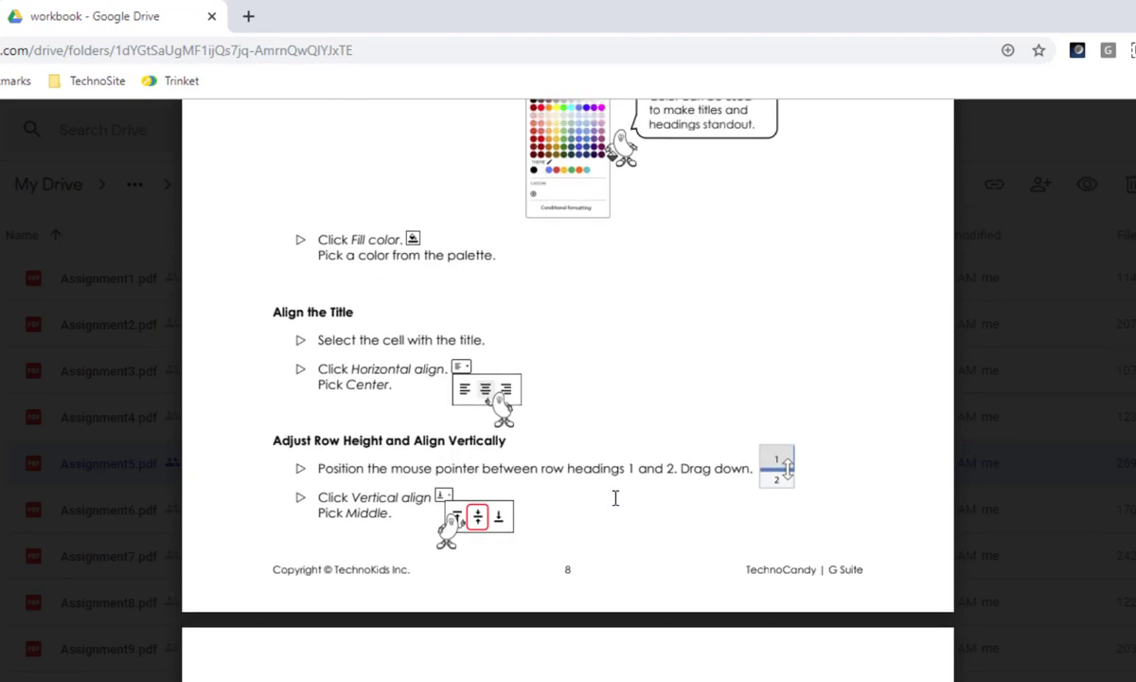
scroll(up, 3)
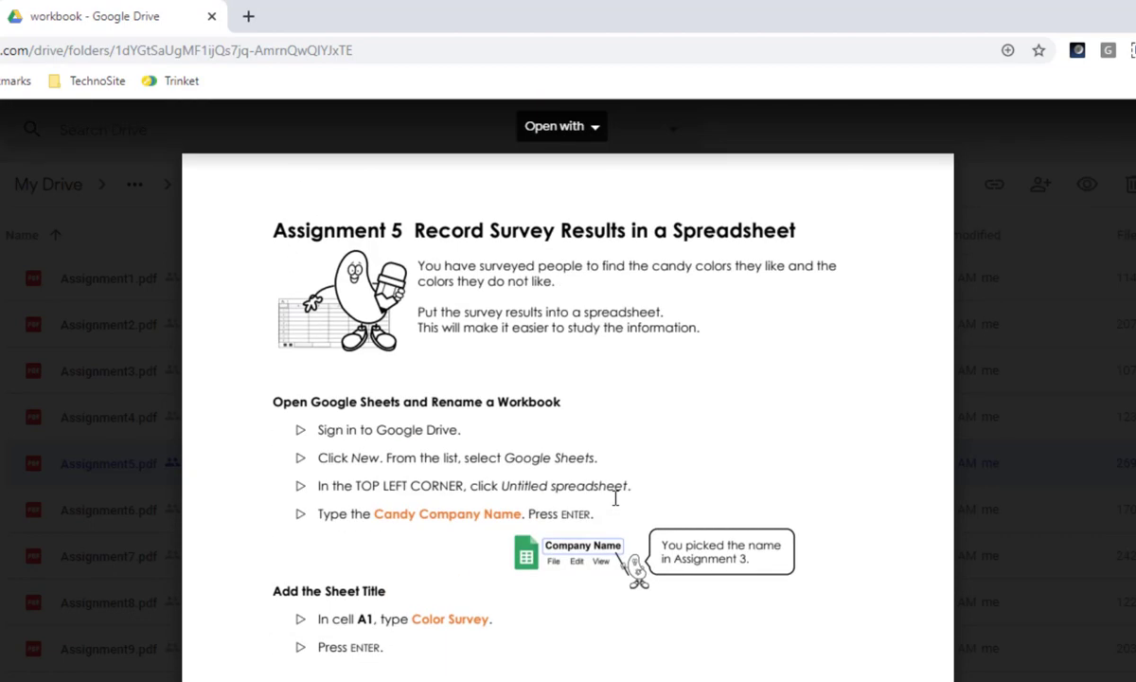
mouse_move(500, 245)
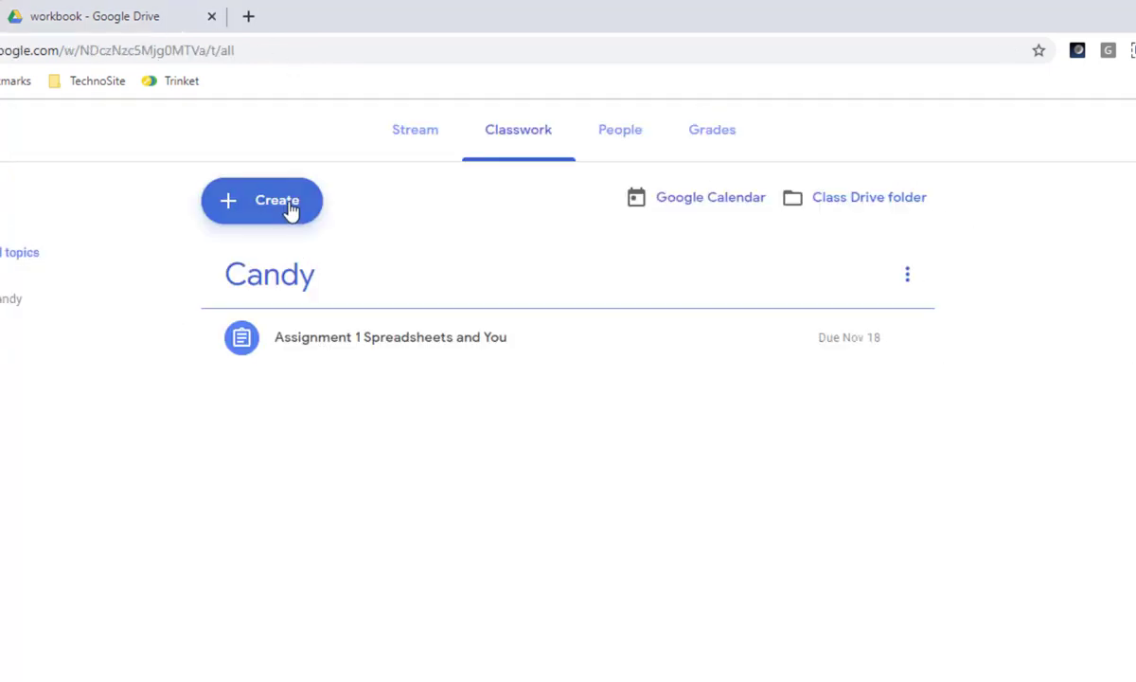
Step: Create a new assignment titled 'Assignment 5 Record Survey Results in a Spreadsheet' with the candy-color survey instructions
click(261, 201)
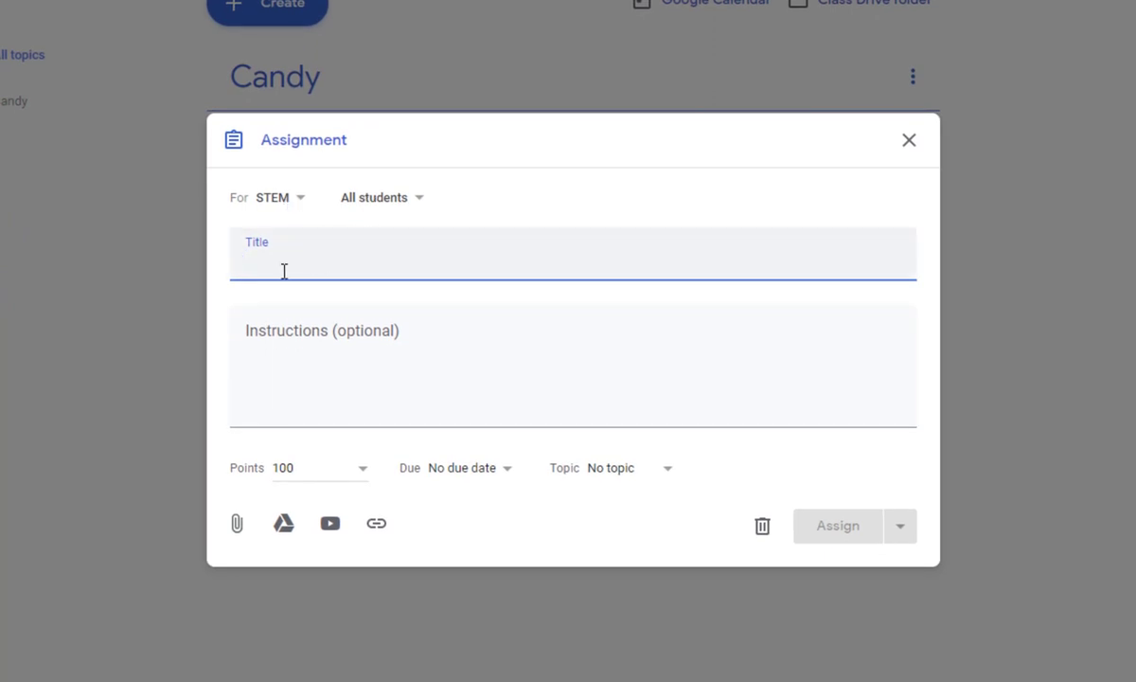
text(Assign)
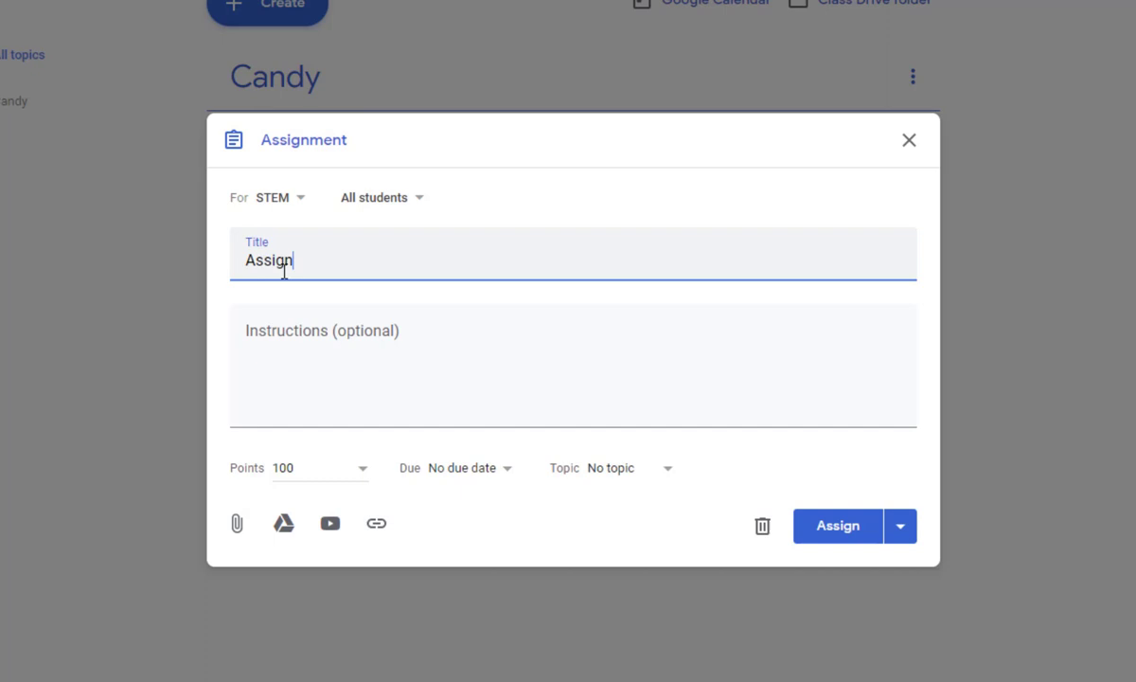
text(ment 5)
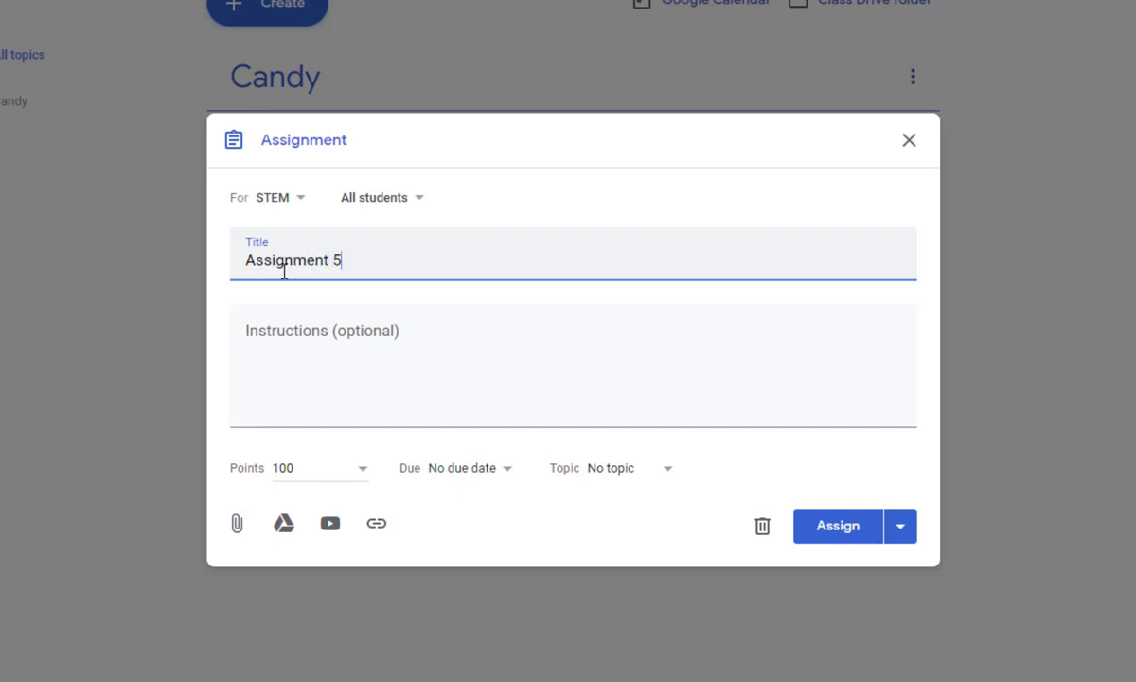
text(Record S)
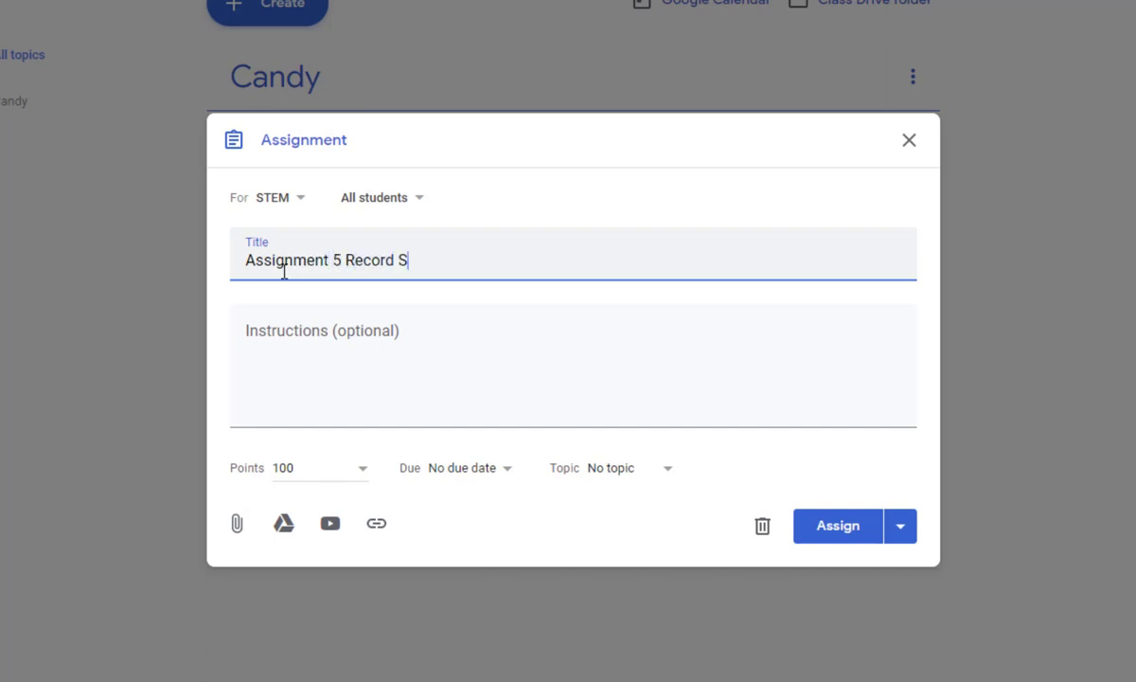
text(urvey Results i)
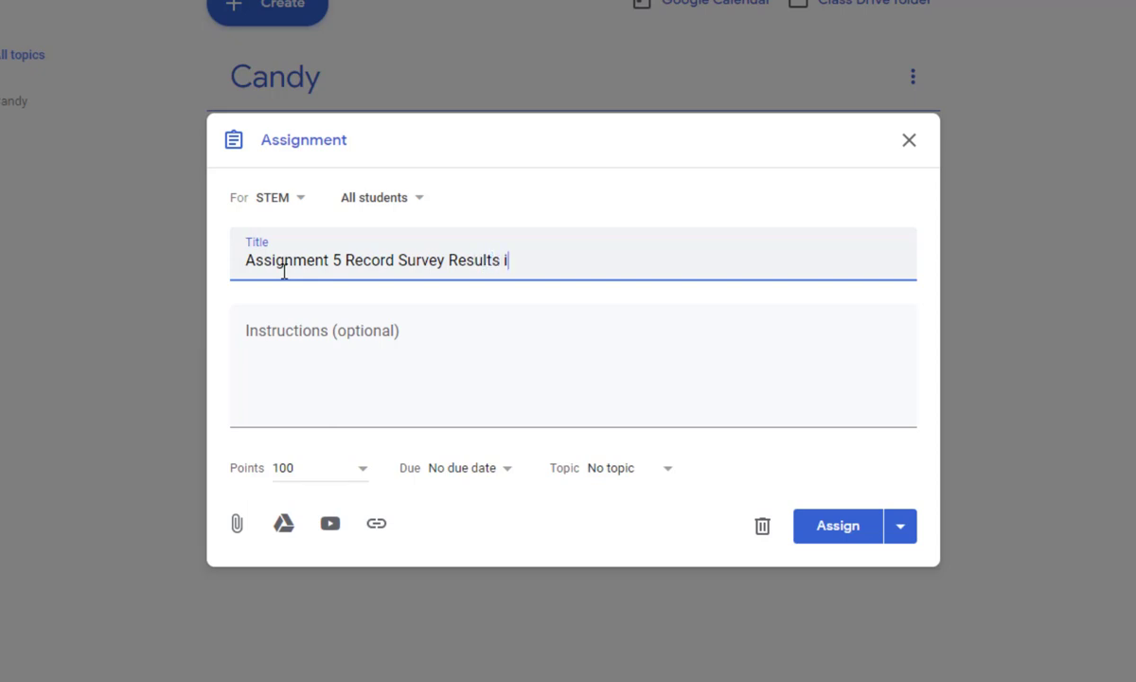
text(n a Spread)
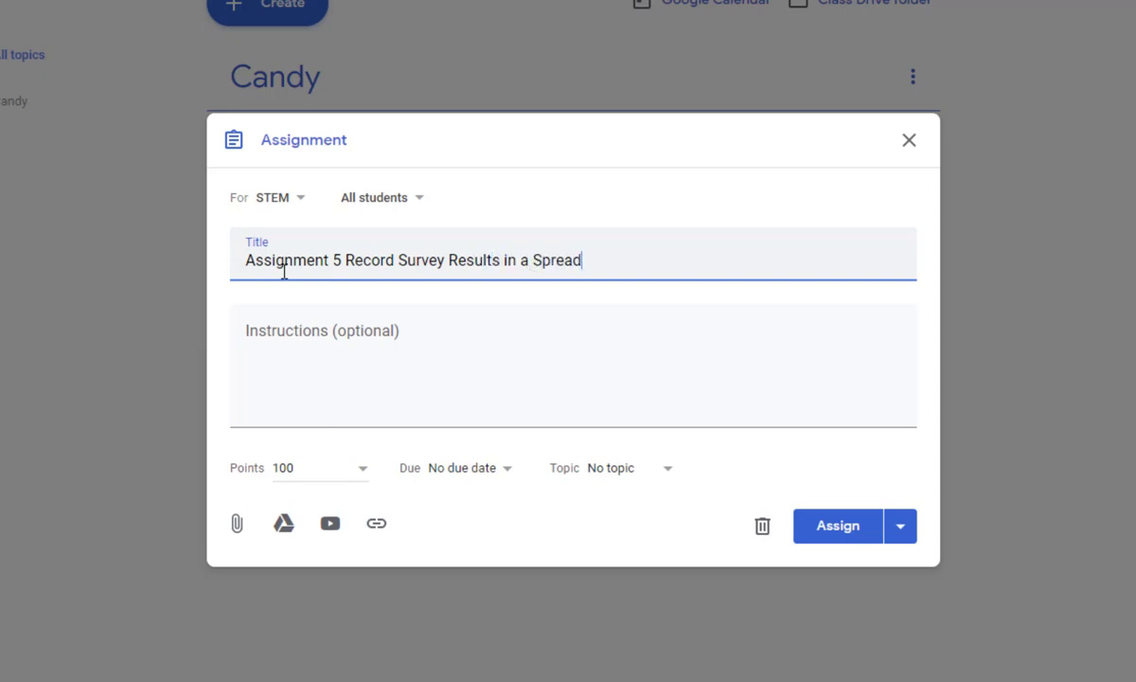
text(sheet)
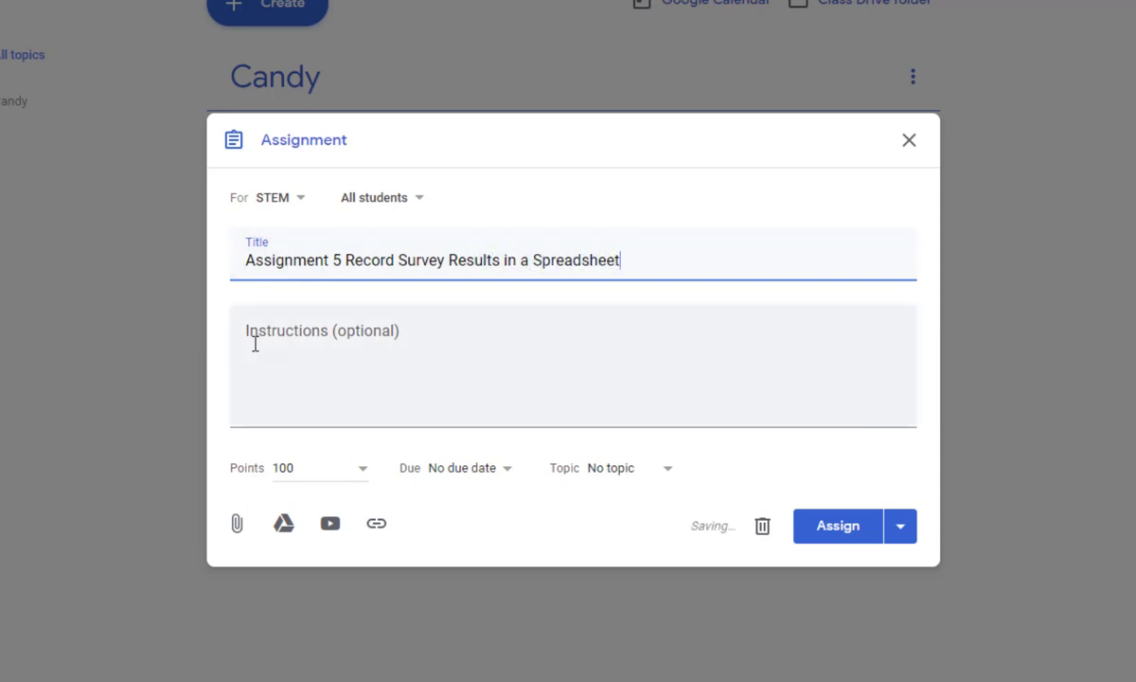
text(You have surveyed people to find the candy colors they like and the colors they do not like. Use Google Sheets to record the survey results.)
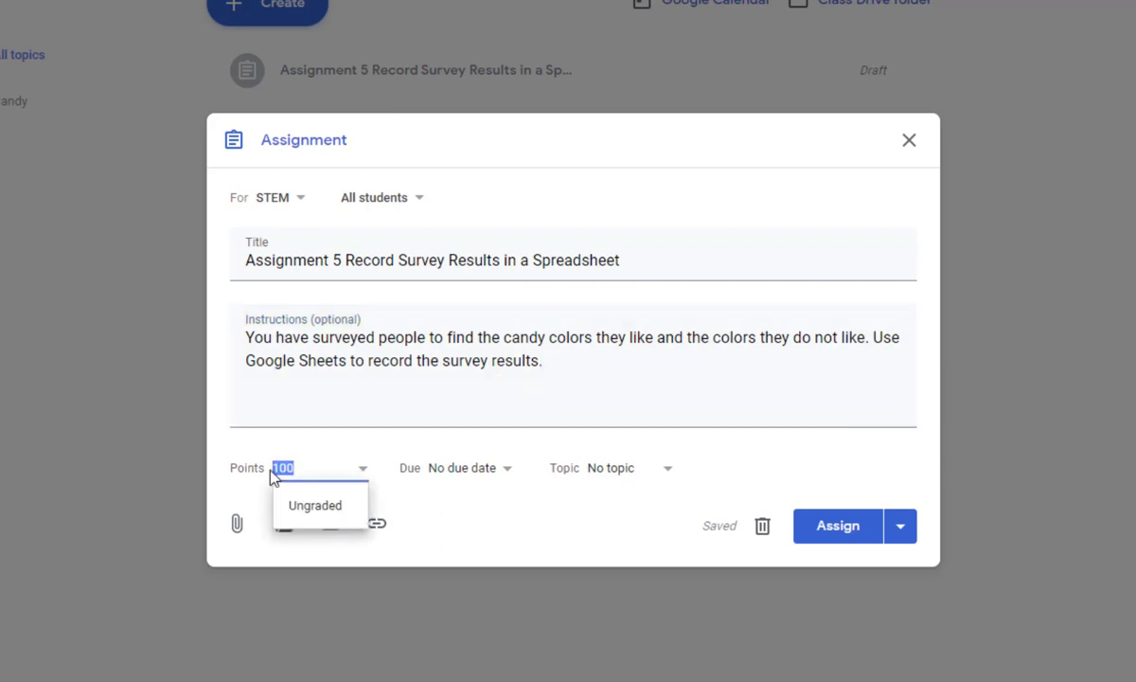
Step: Set the assignment to 5 points and place it under the Candy topic
text(5)
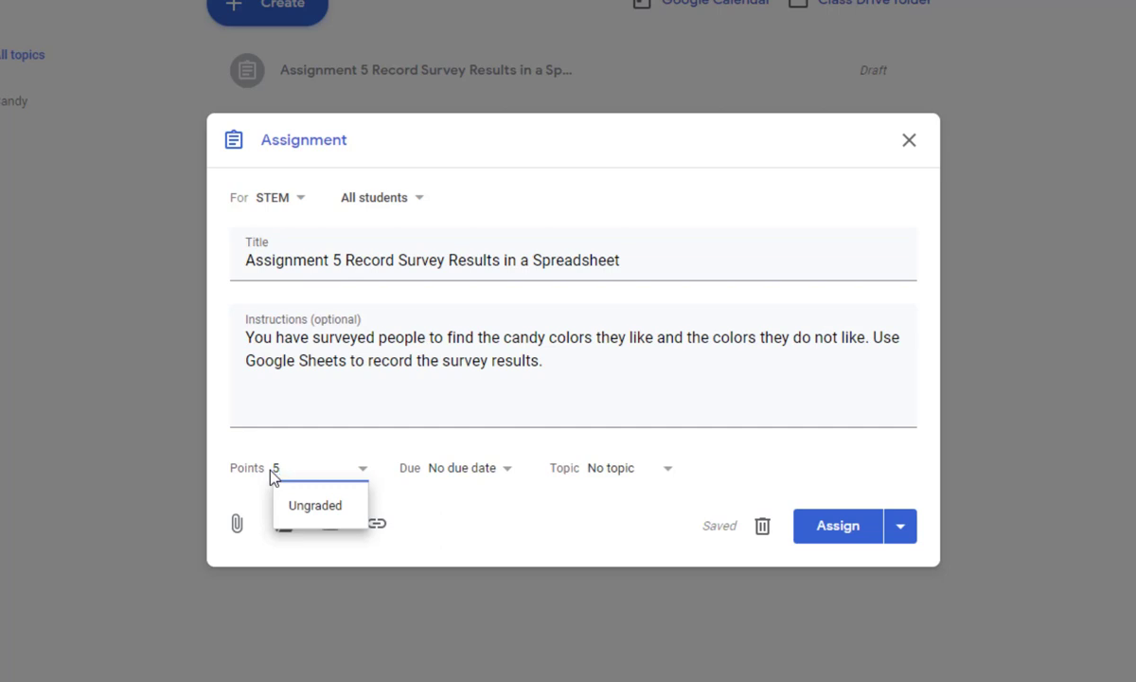
mouse_move(477, 481)
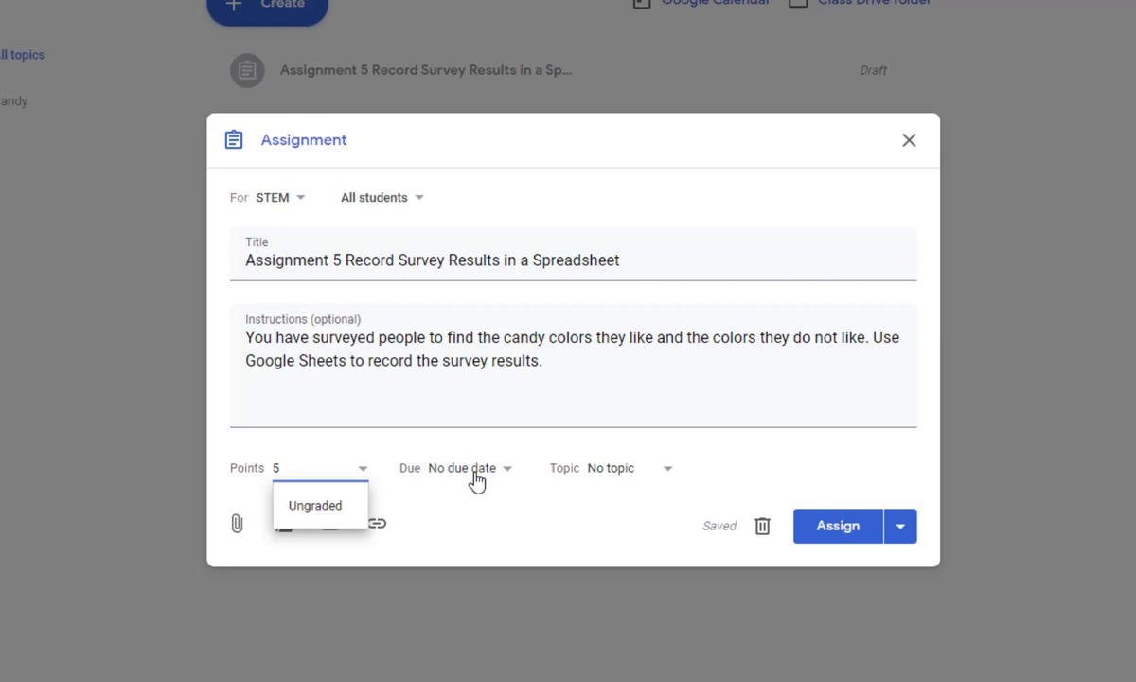
click(610, 468)
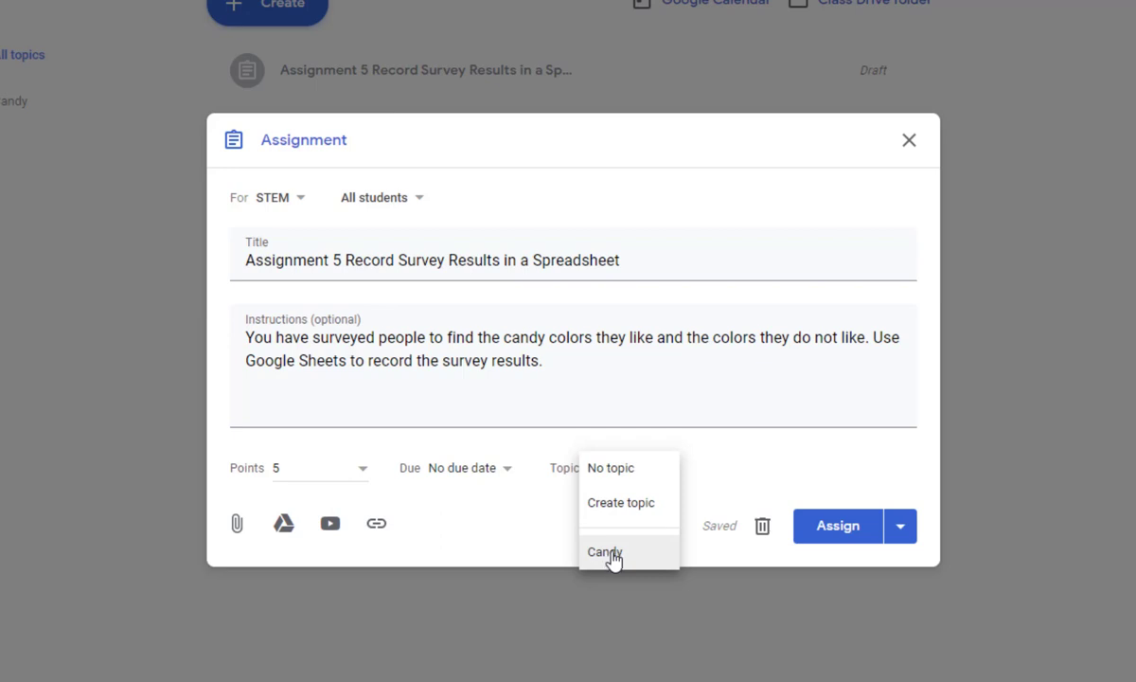
mouse_move(618, 540)
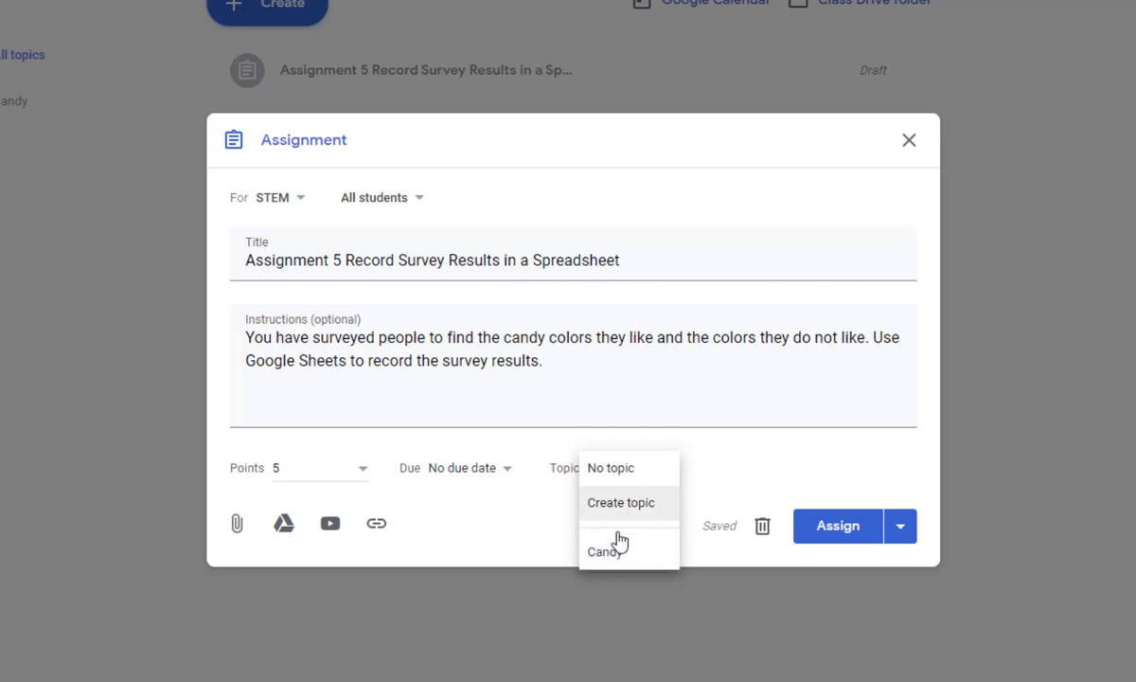
click(605, 550)
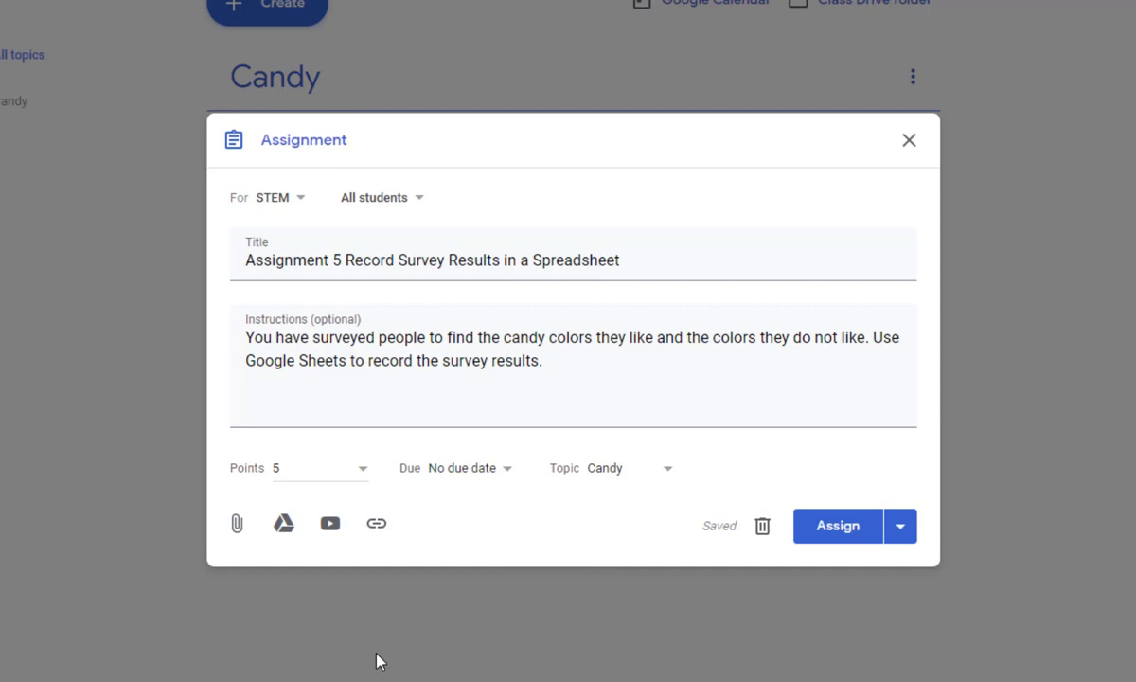
mouse_move(284, 522)
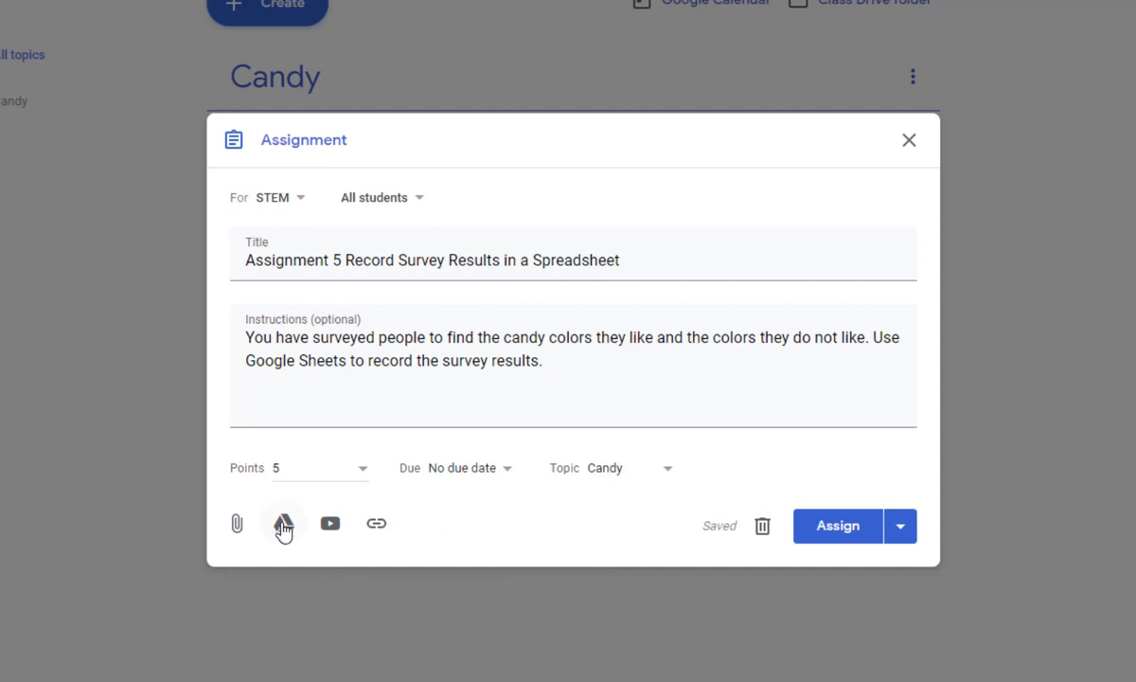
Step: Browse My Drive through Classroom > STEM > Candy to the workbook folder for the attachment
click(282, 523)
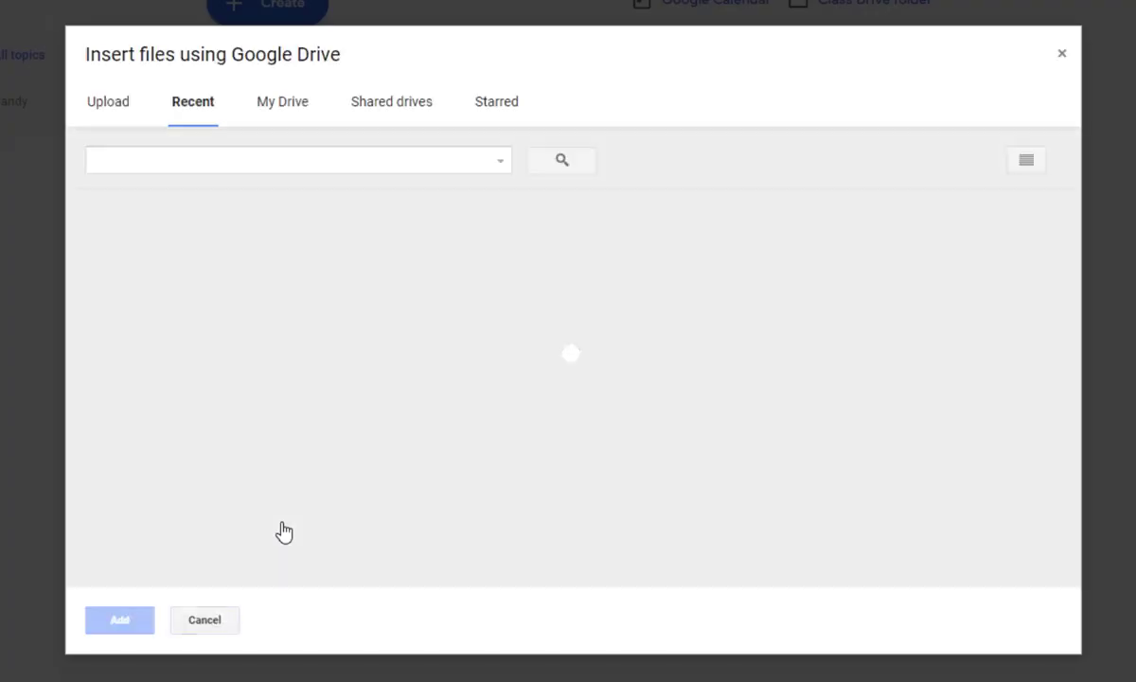
click(281, 102)
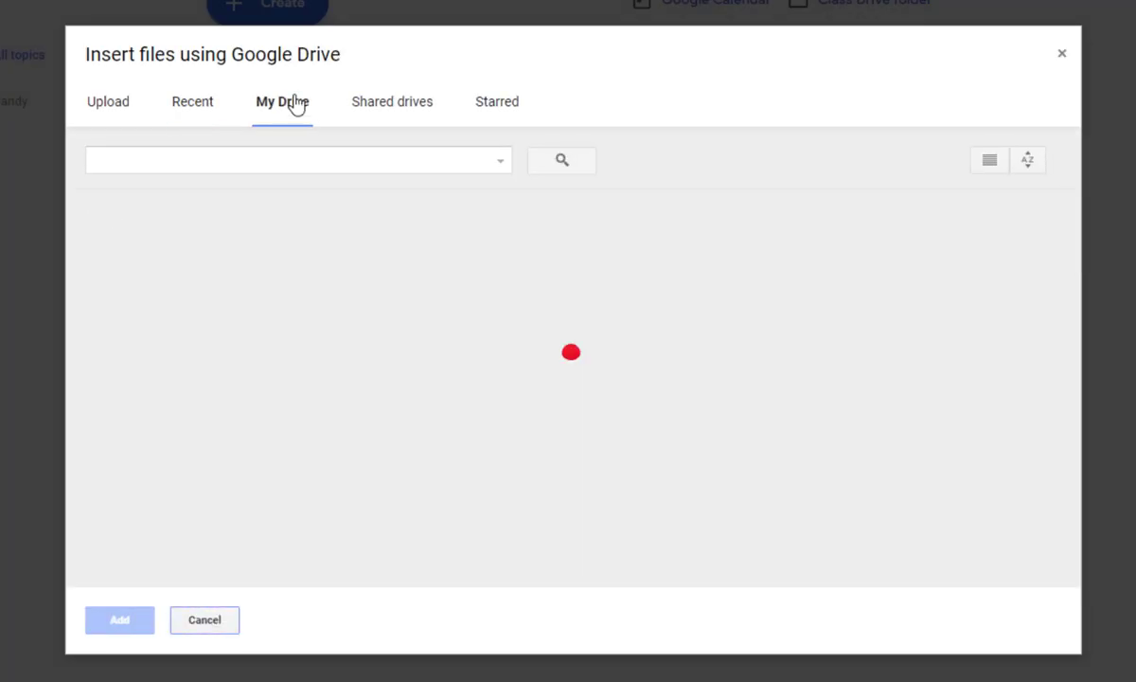
click(282, 102)
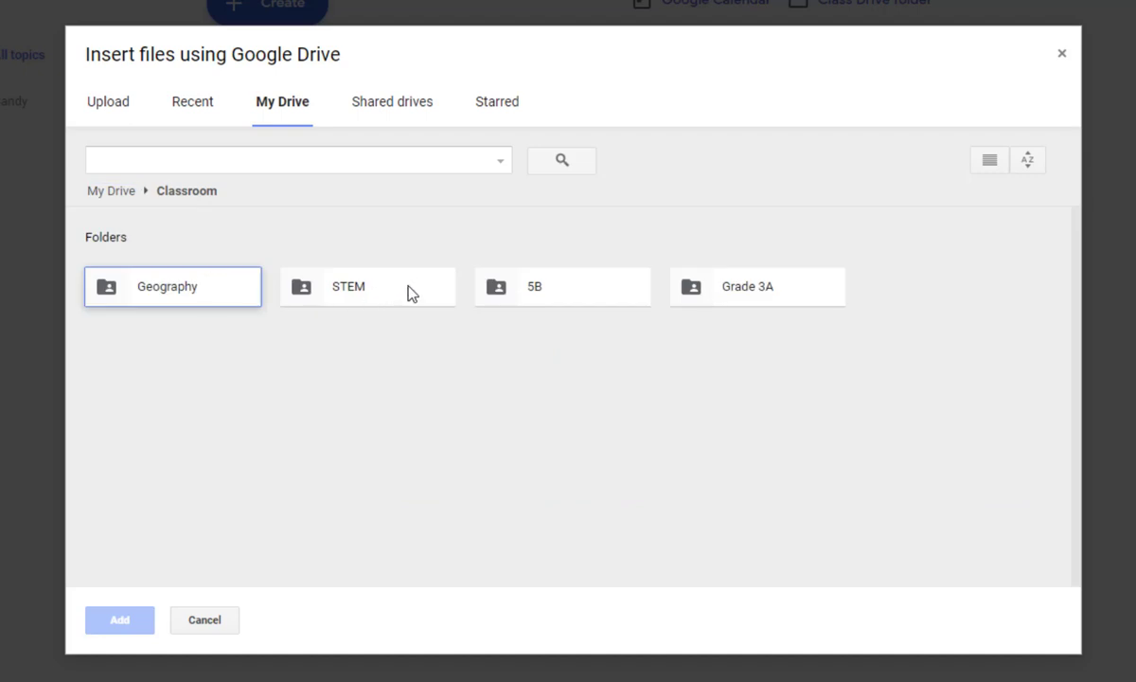
double_click(368, 286)
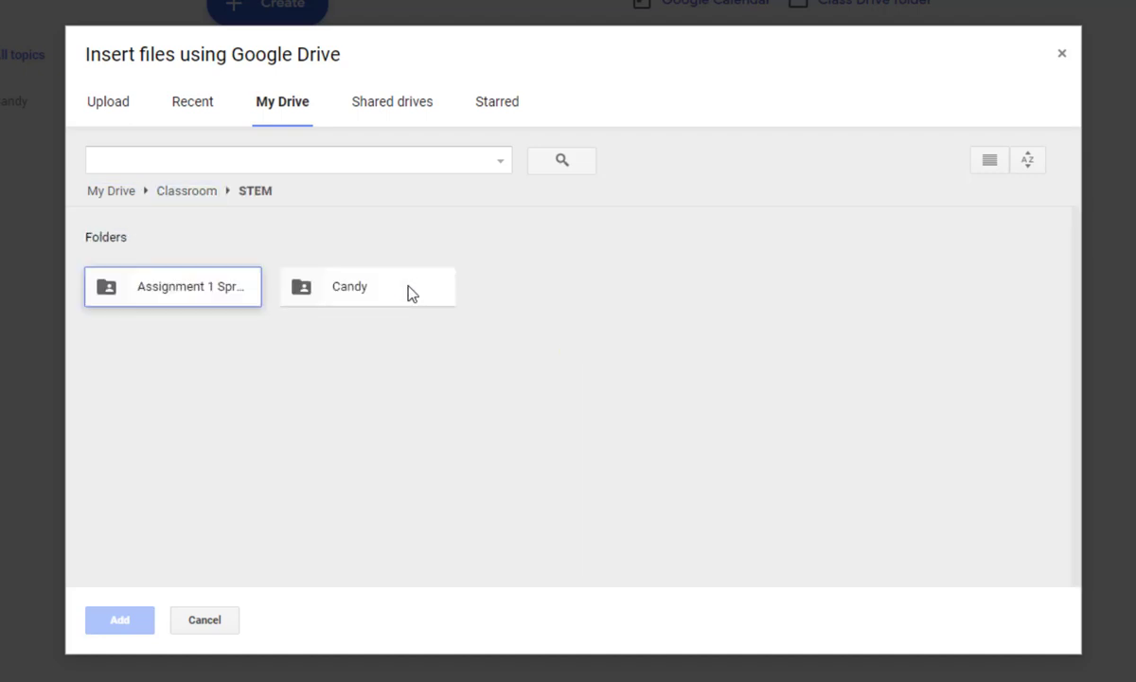
double_click(367, 286)
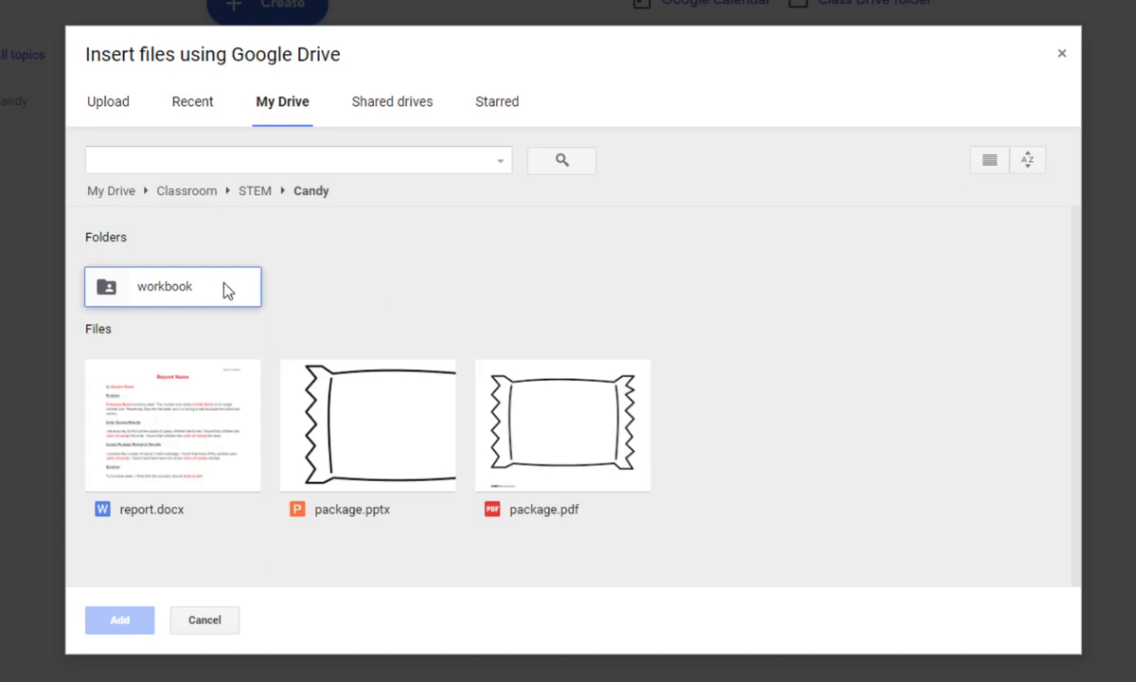
double_click(163, 286)
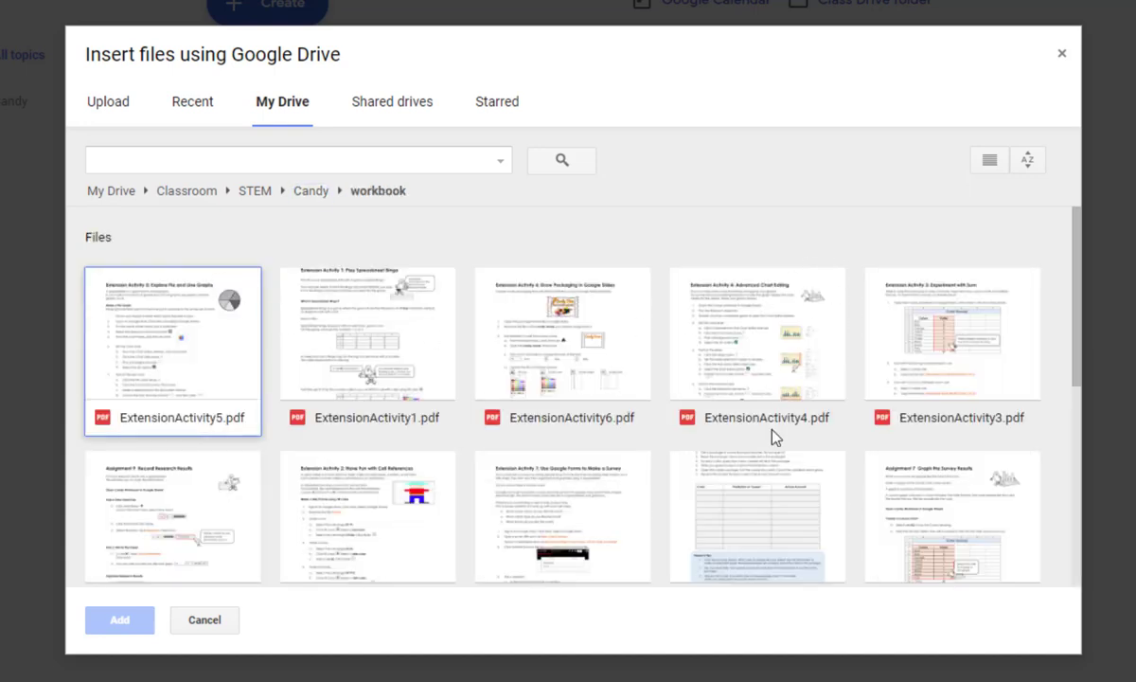
Step: Sort the workbook files by name and pick Assignment5.pdf to attach
click(1027, 159)
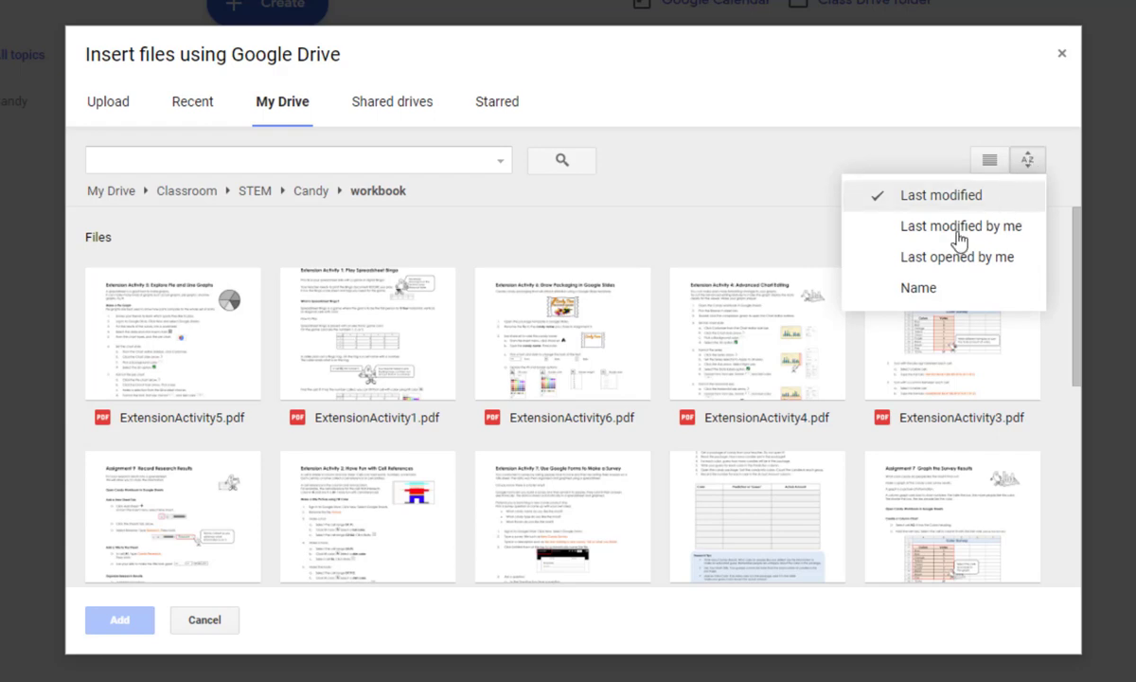
click(917, 288)
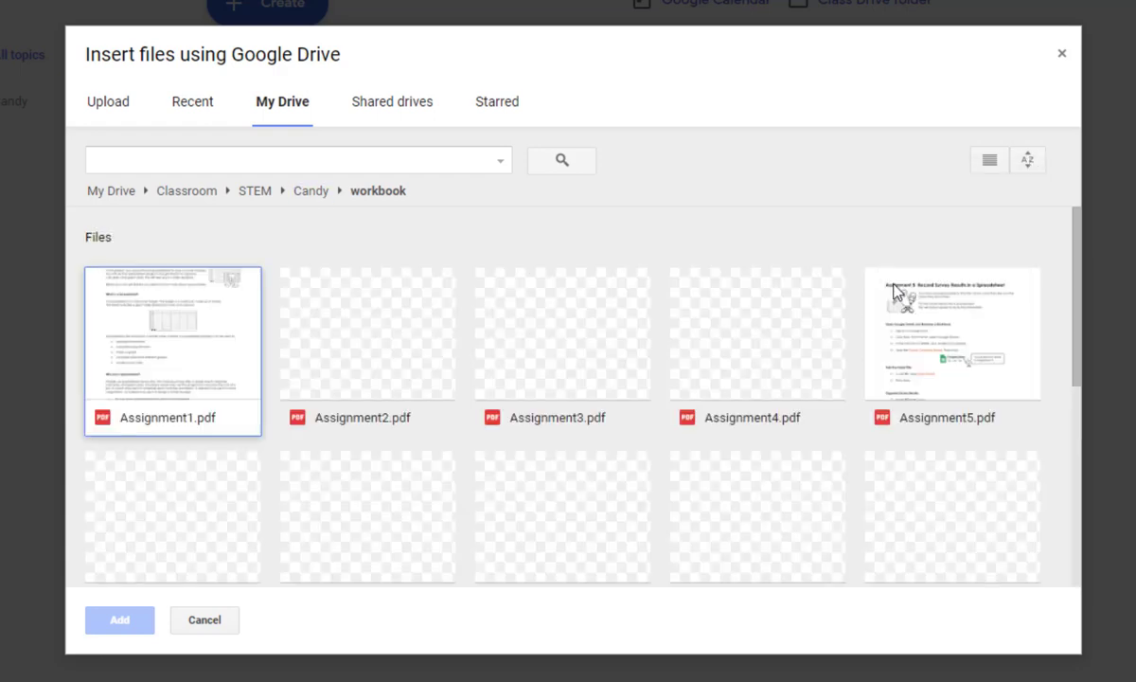
click(951, 333)
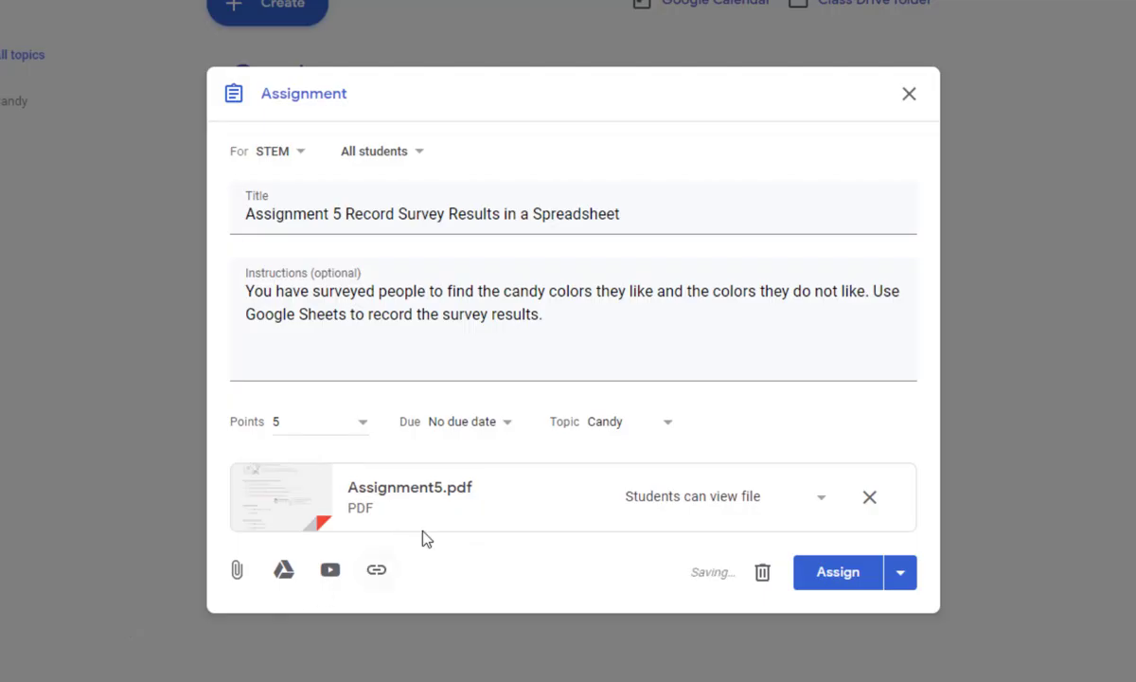
mouse_move(483, 527)
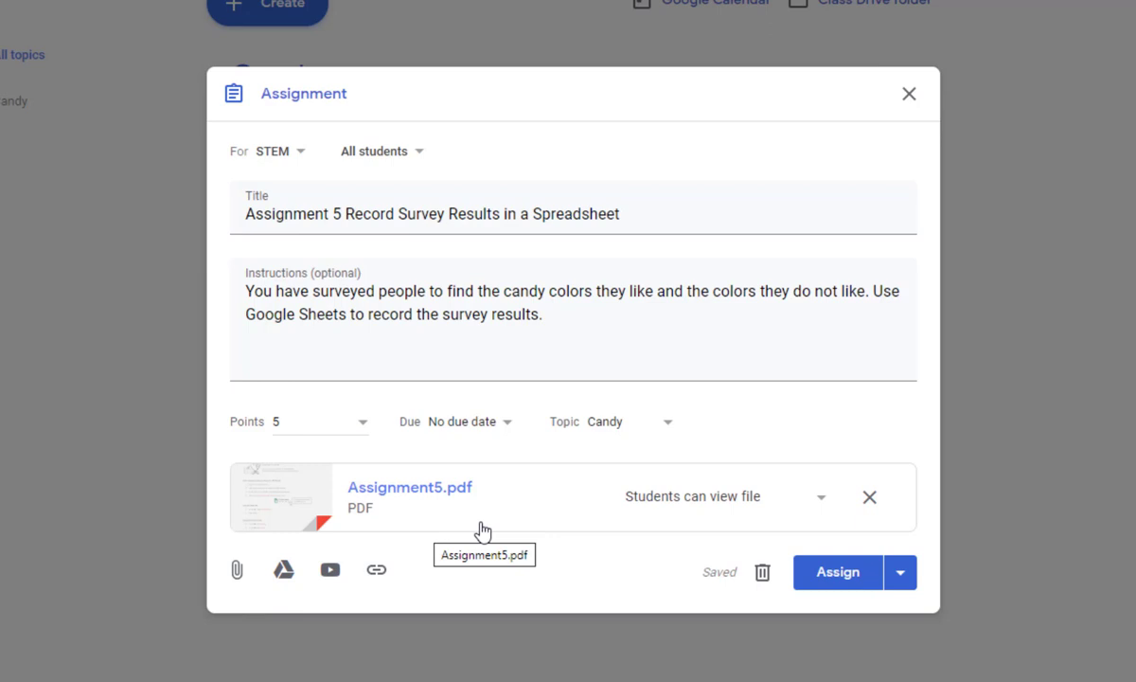
mouse_move(720, 507)
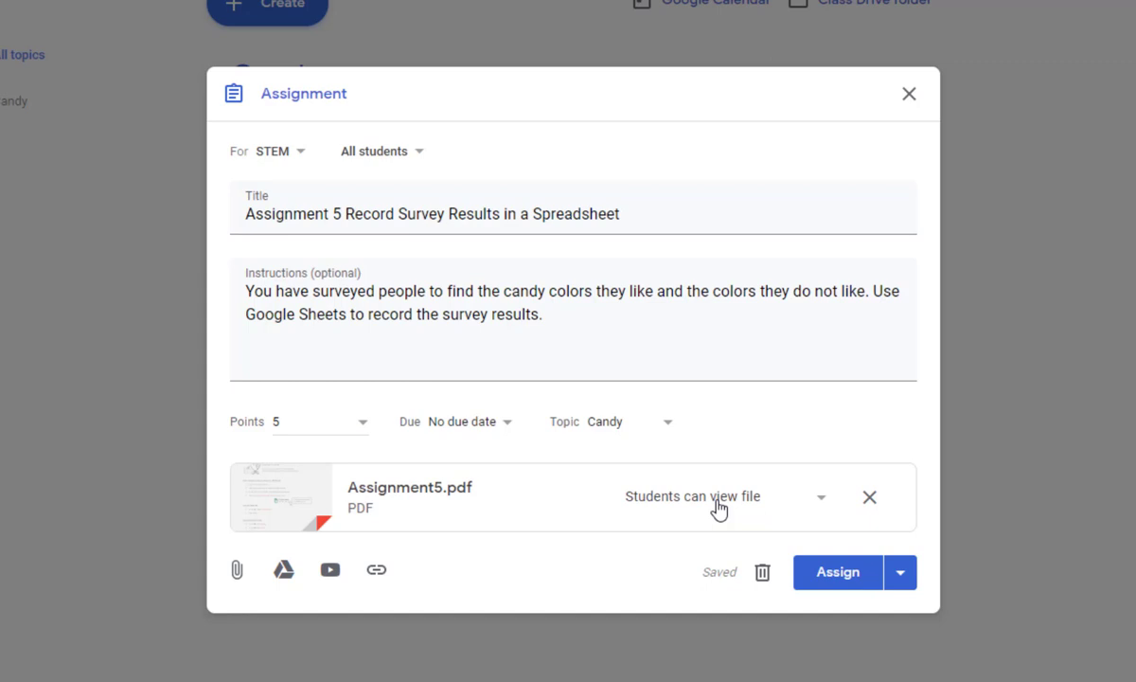
mouse_move(837, 572)
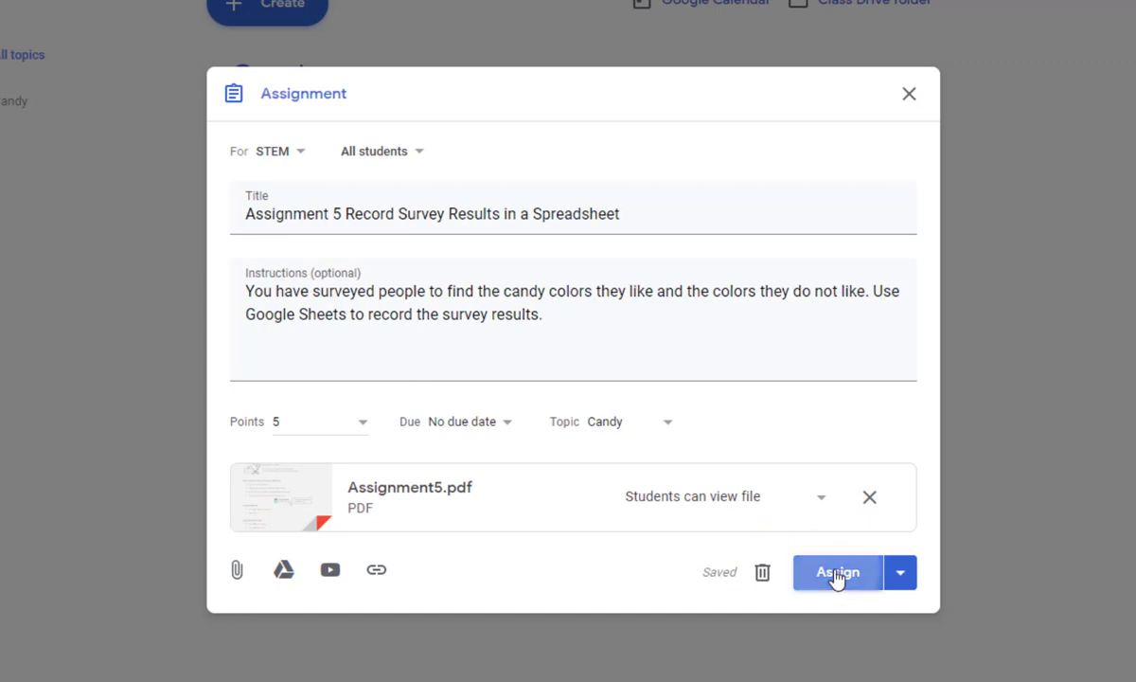
Step: Assign the finished assignment to the STEM class with students able to view the PDF
click(838, 572)
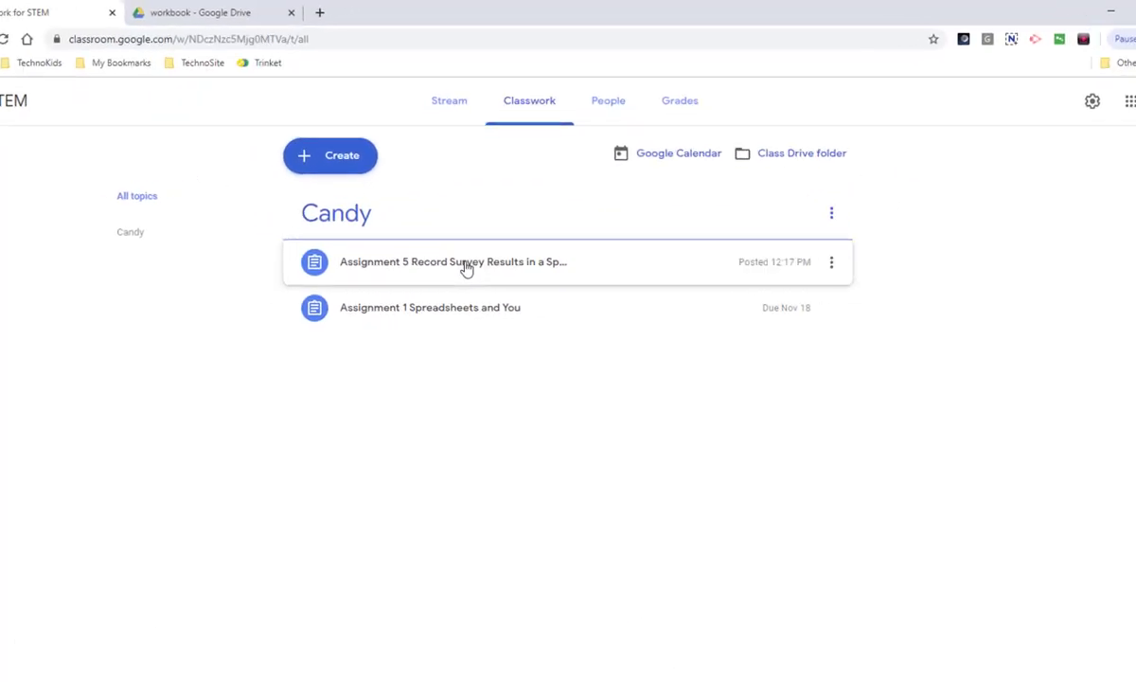
Step: Expand the posted Assignment 5, preview its attached Assignment5.pdf and return to the summary
click(455, 262)
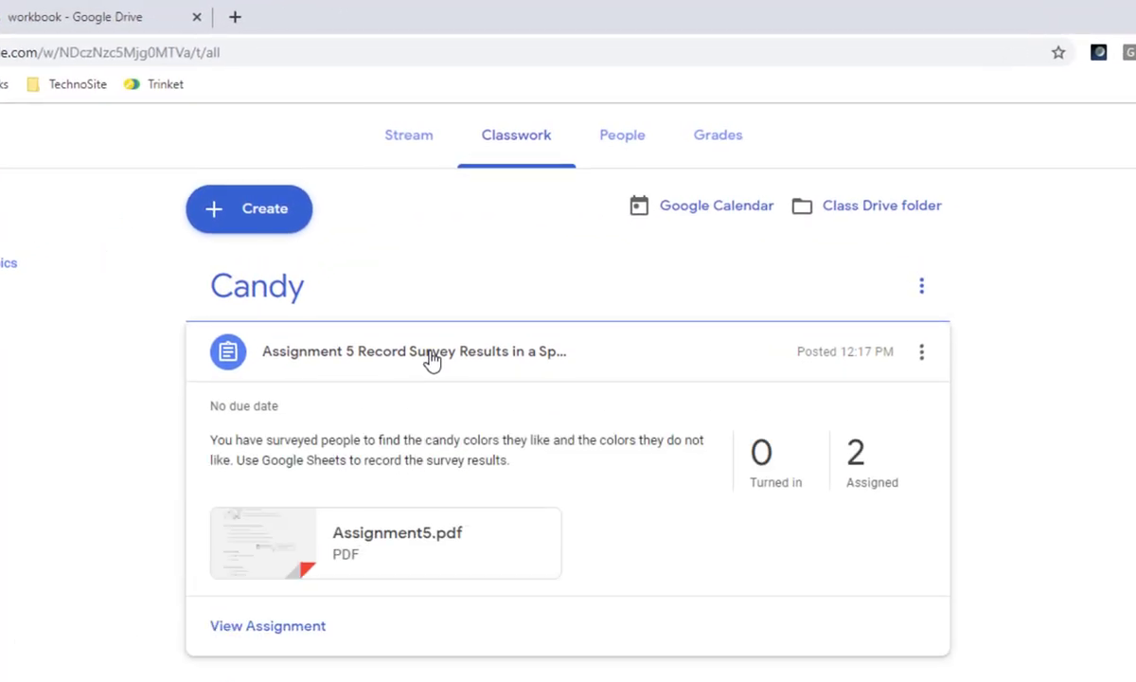
mouse_move(269, 455)
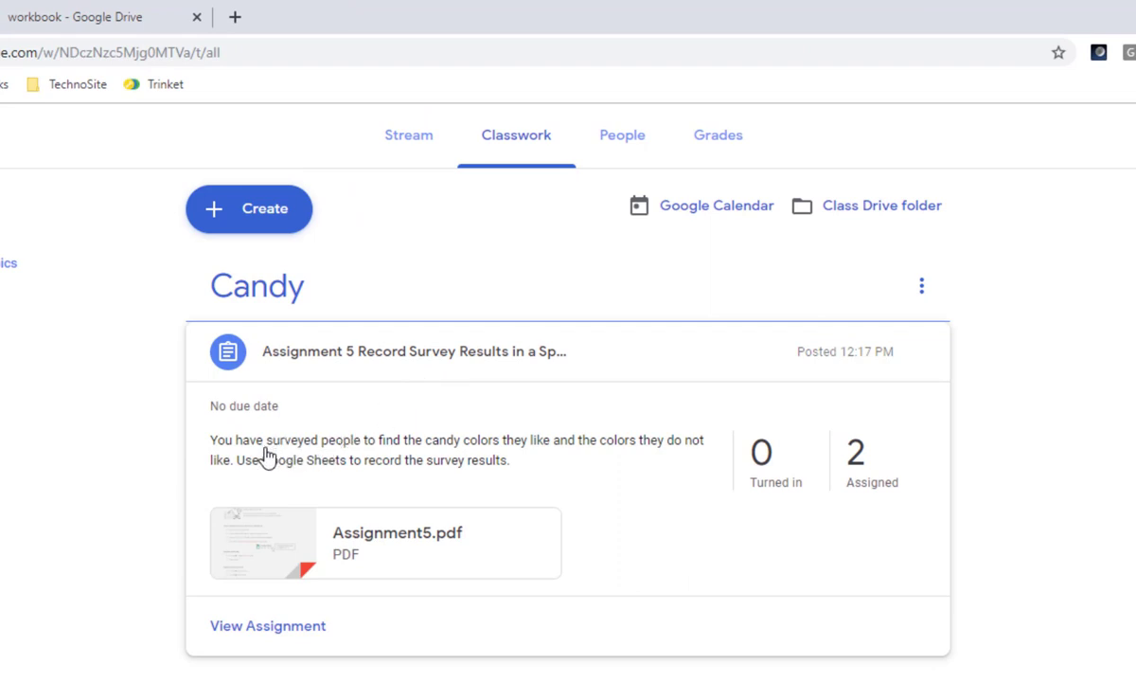
mouse_move(659, 504)
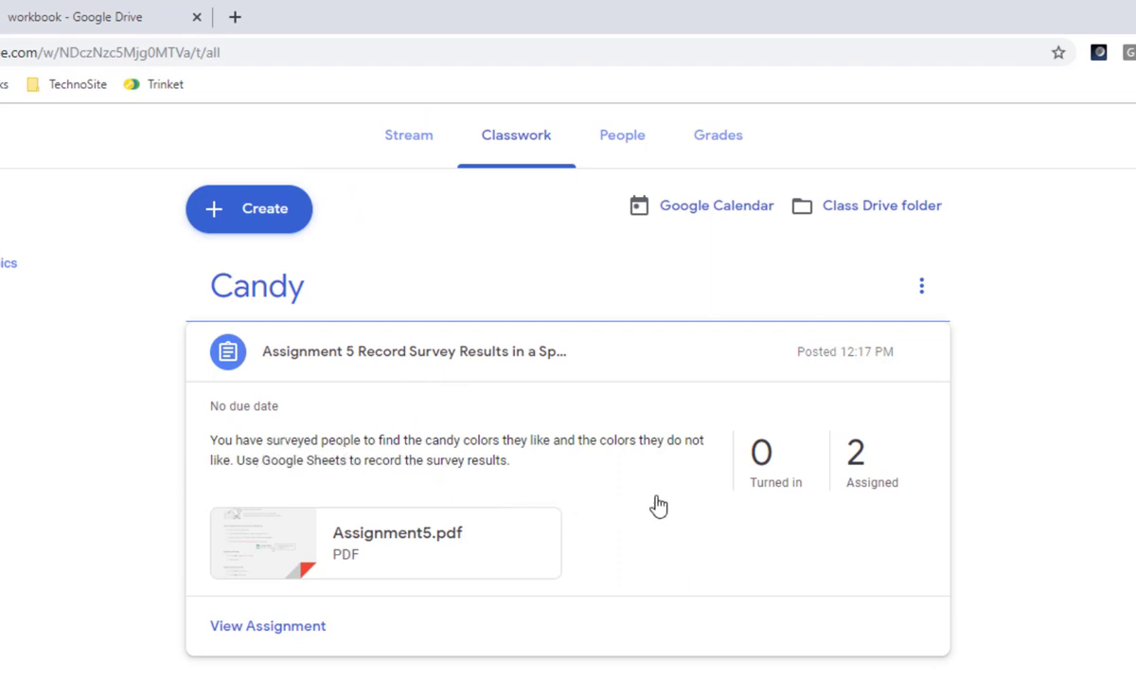
mouse_move(925, 460)
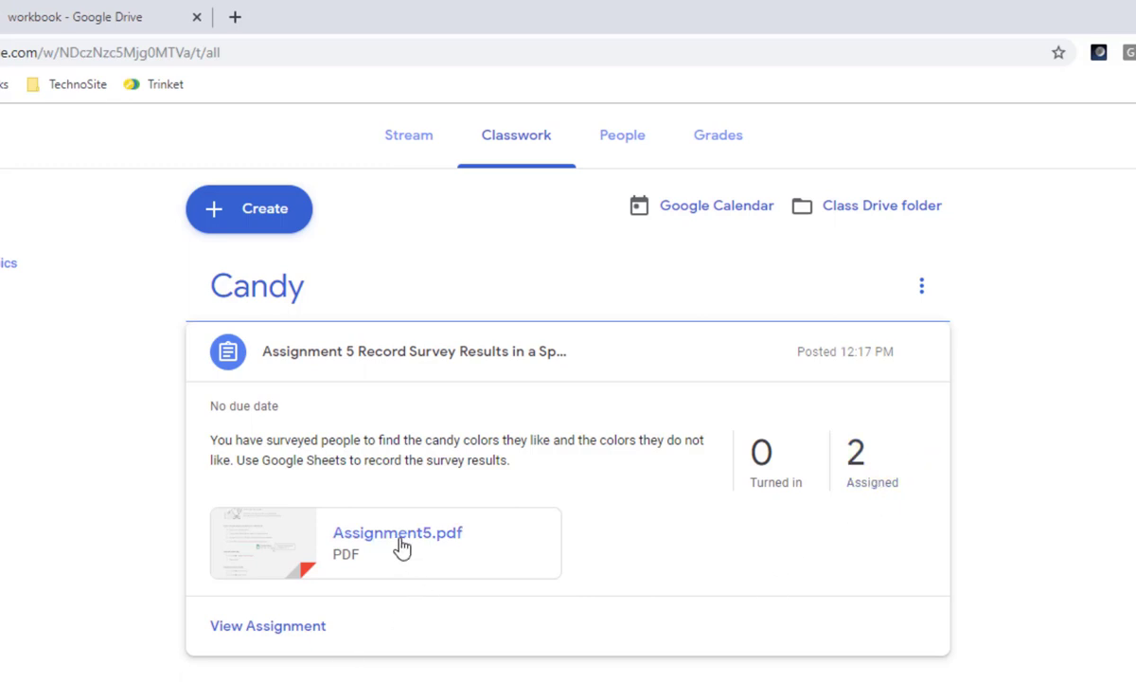
click(398, 532)
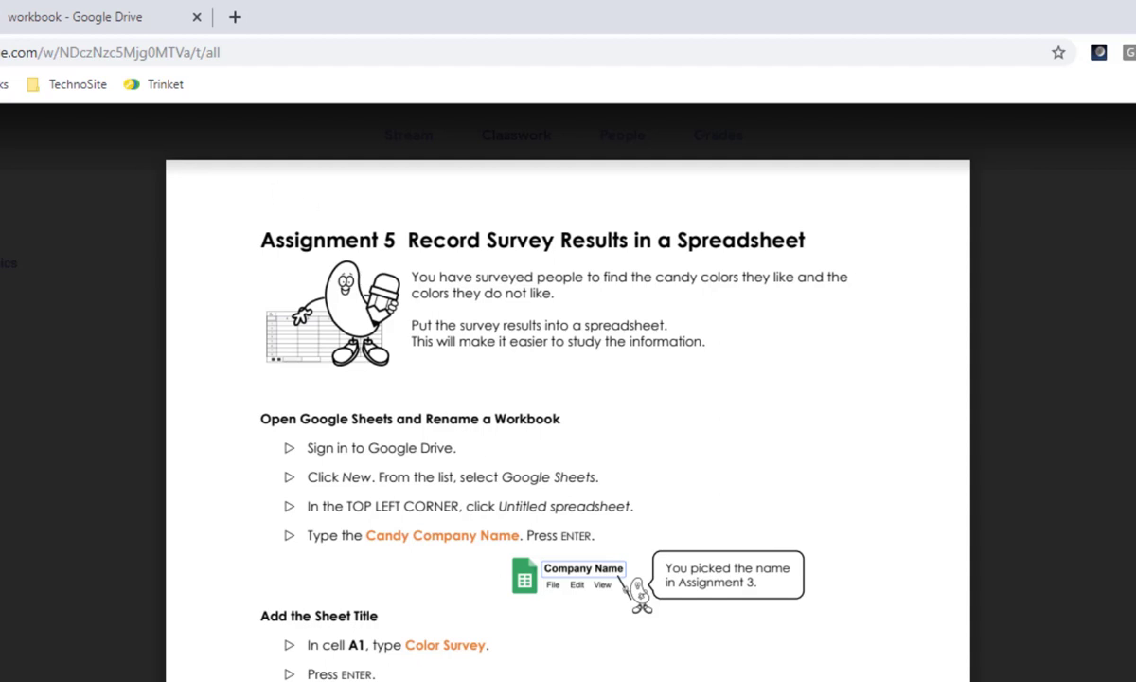
click(515, 134)
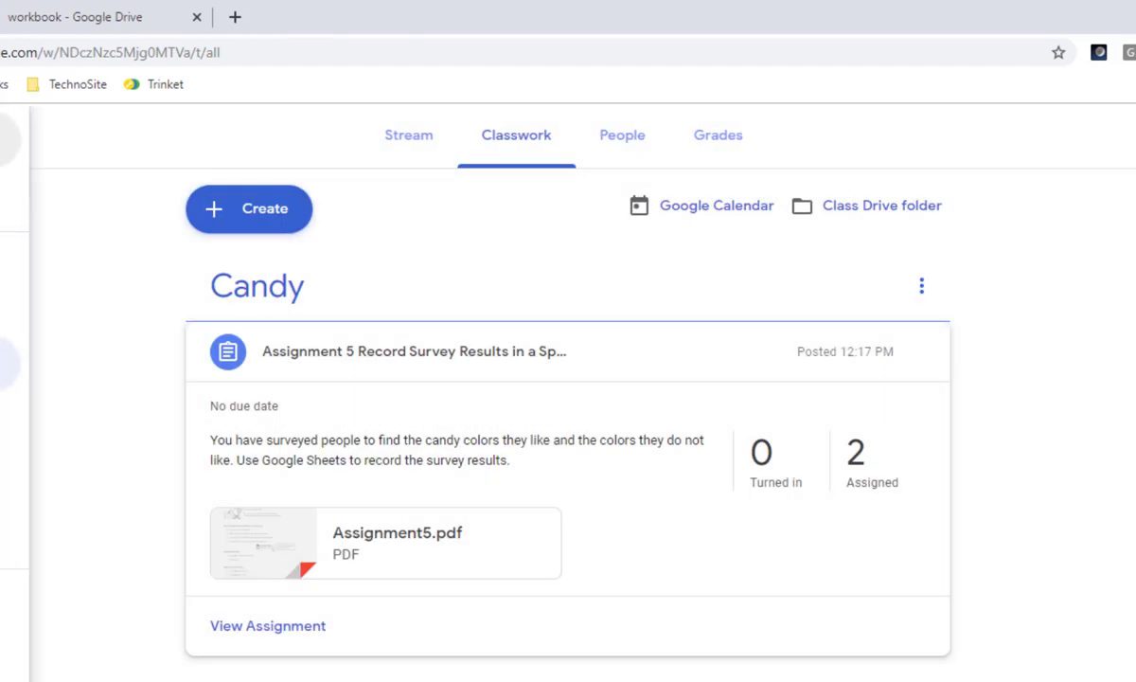
mouse_move(69, 197)
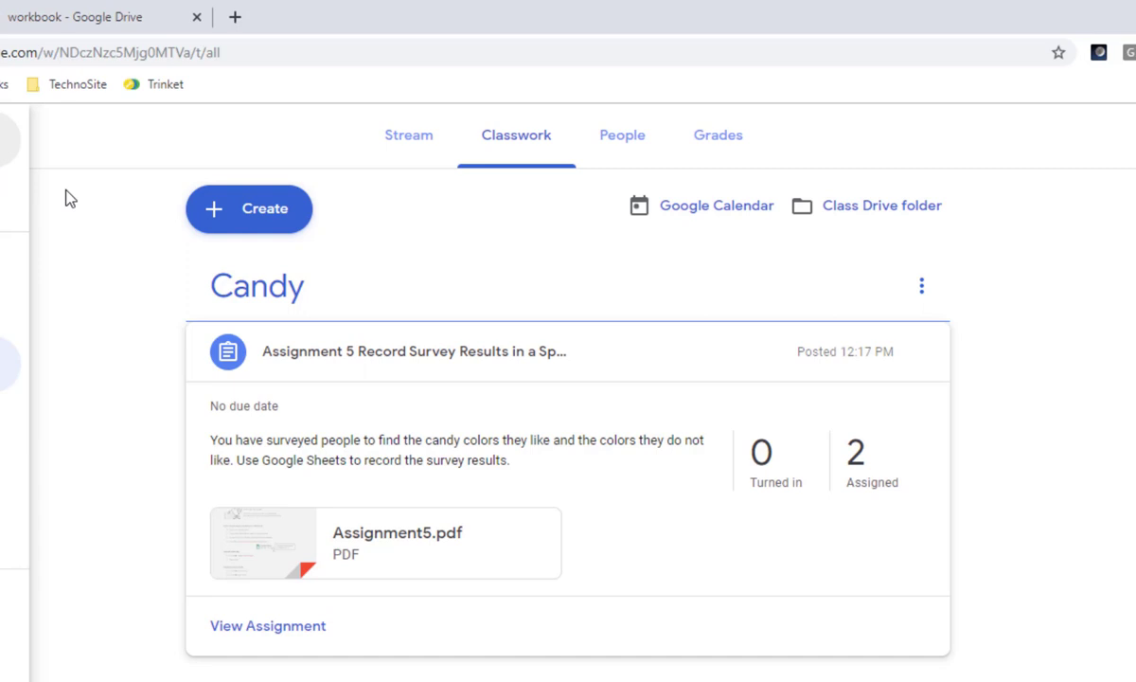